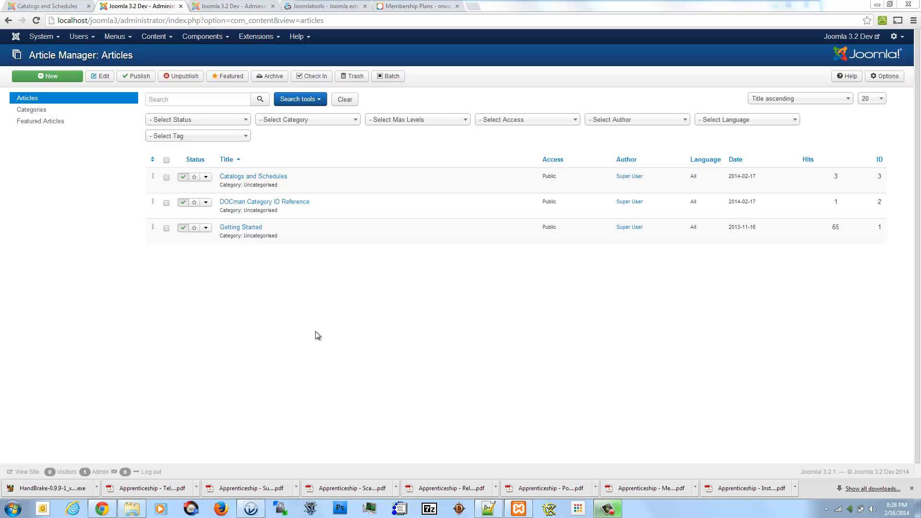
{"action": "mouse_move", "coordinate": [126, 43]}
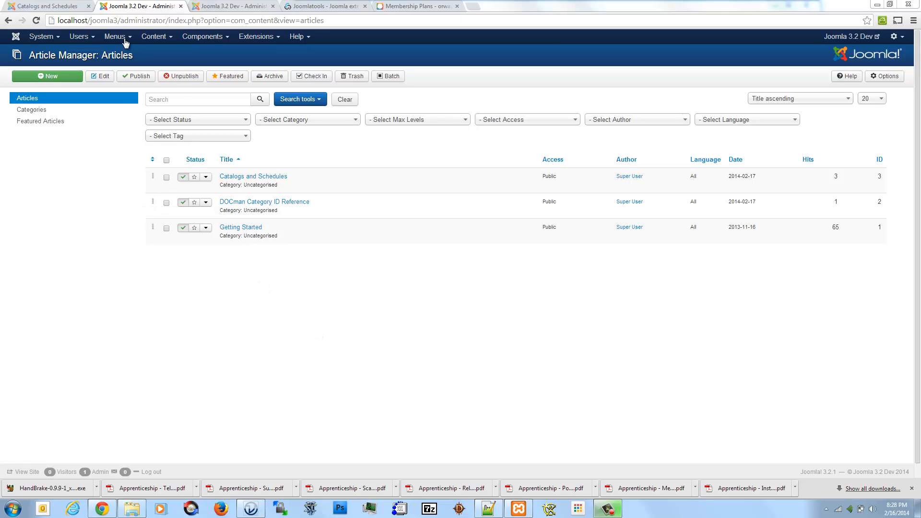
Show the Hidden Menu's items, listing Documents and DOCman Category ID Reference
{"action": "left_click", "coordinate": [128, 36]}
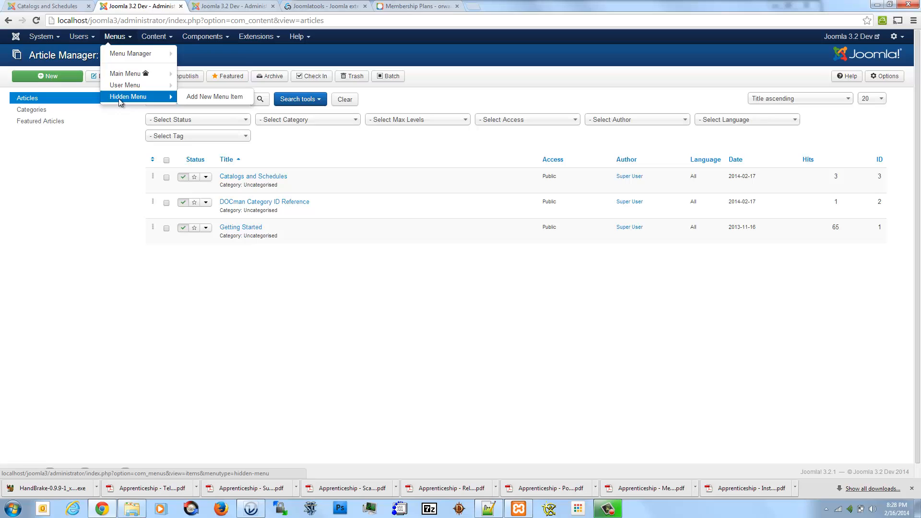
{"action": "left_click", "coordinate": [128, 96]}
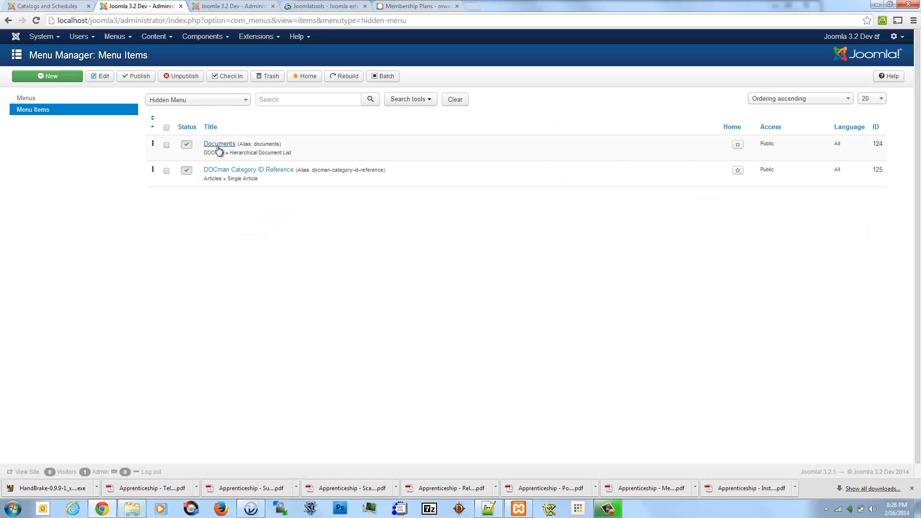
{"action": "mouse_move", "coordinate": [219, 149]}
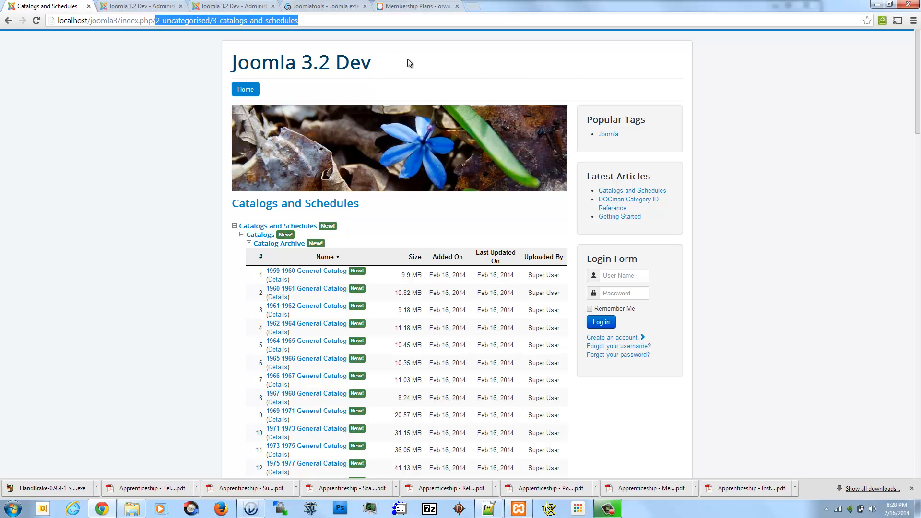
Load the site's /documents page and look over its category list
{"action": "left_click", "coordinate": [134, 5]}
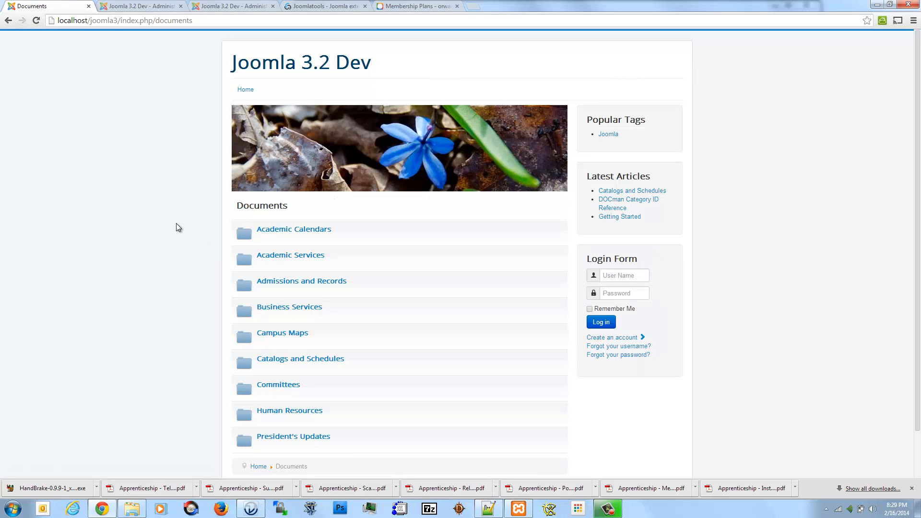
{"action": "mouse_move", "coordinate": [173, 90]}
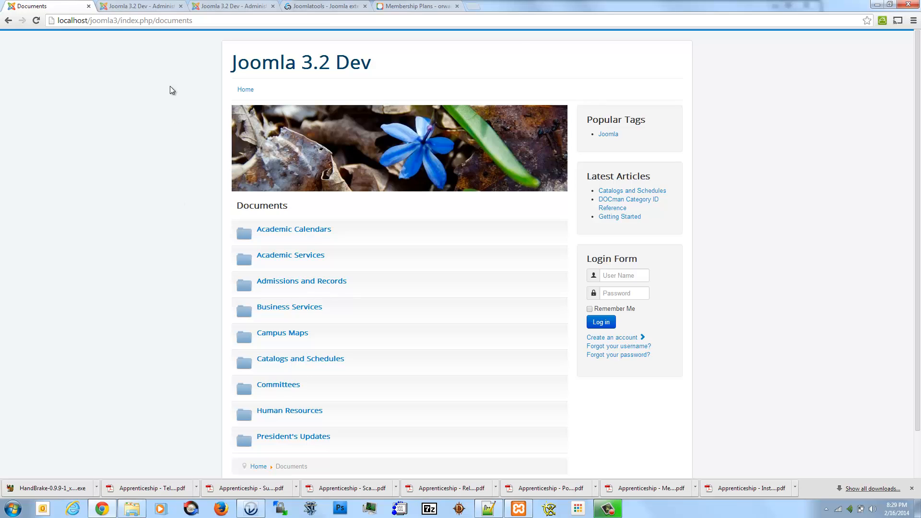
{"action": "double_click", "coordinate": [173, 21]}
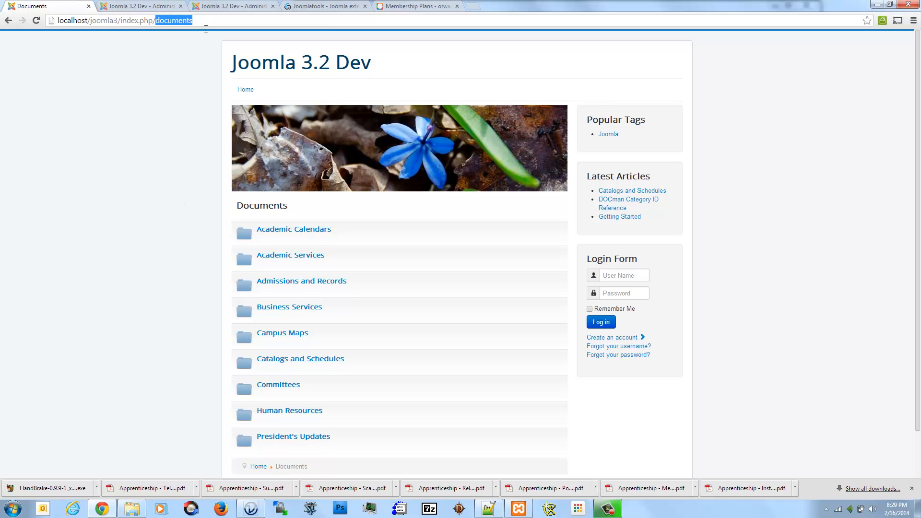
{"action": "mouse_move", "coordinate": [143, 176]}
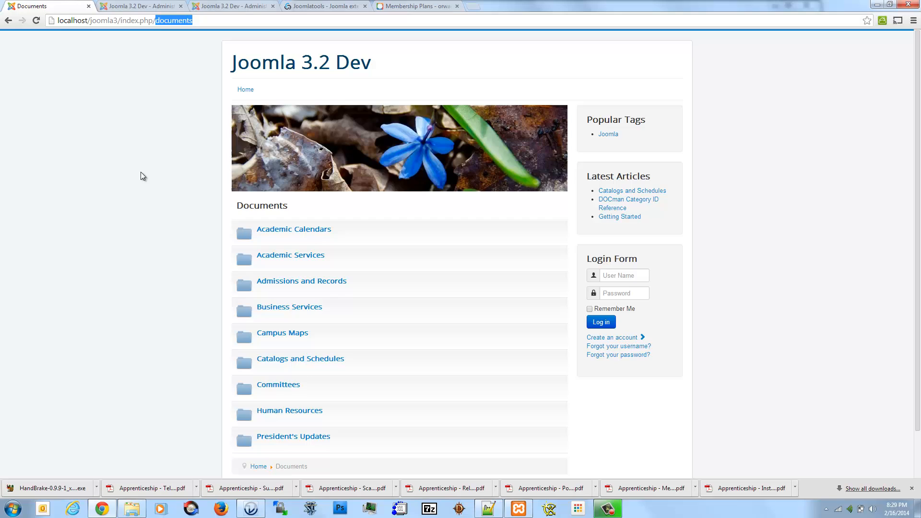
{"action": "scroll", "scroll_direction": "down", "scroll_amount": 3}
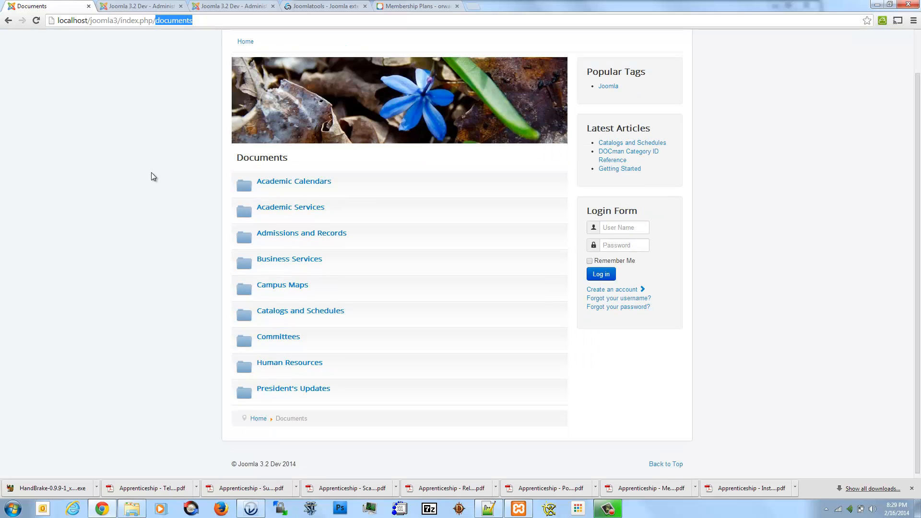
{"action": "mouse_move", "coordinate": [290, 188]}
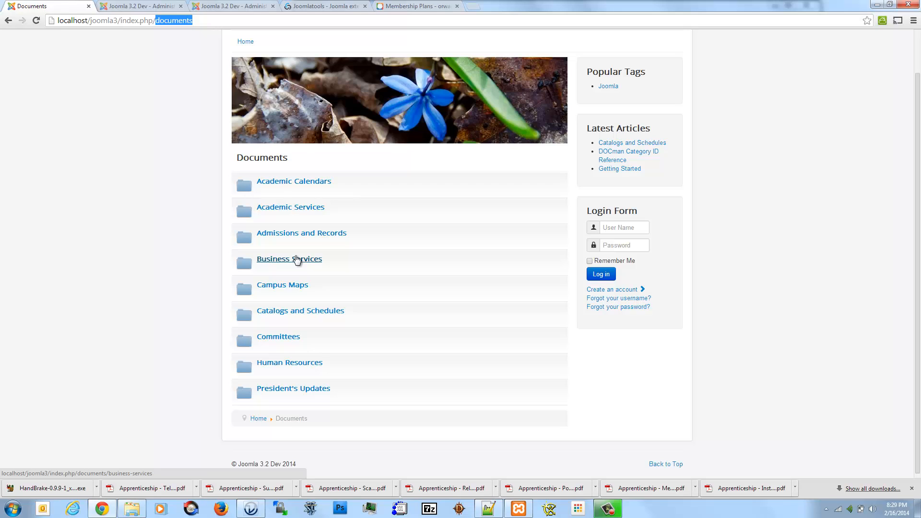
Browse into Business Services, then Annual Financial and Budget Reports, and review its files
{"action": "left_click", "coordinate": [295, 259]}
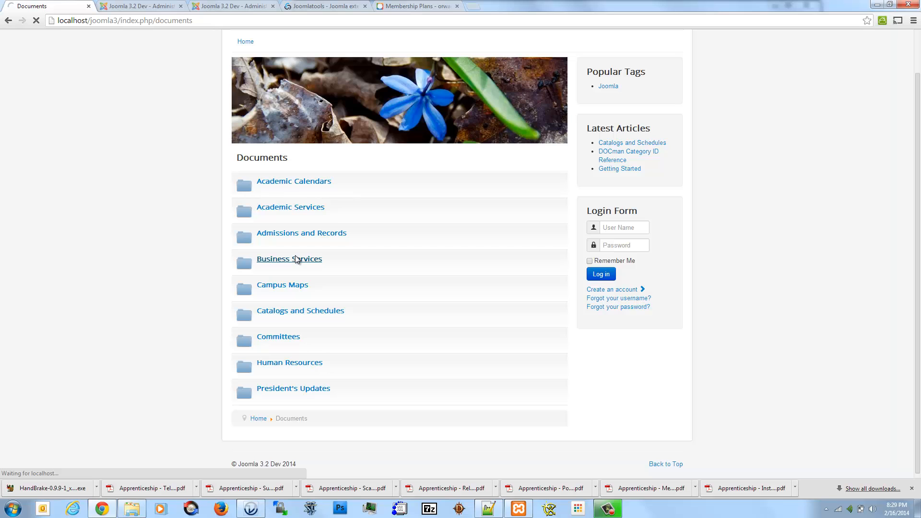
{"action": "left_click", "coordinate": [289, 259]}
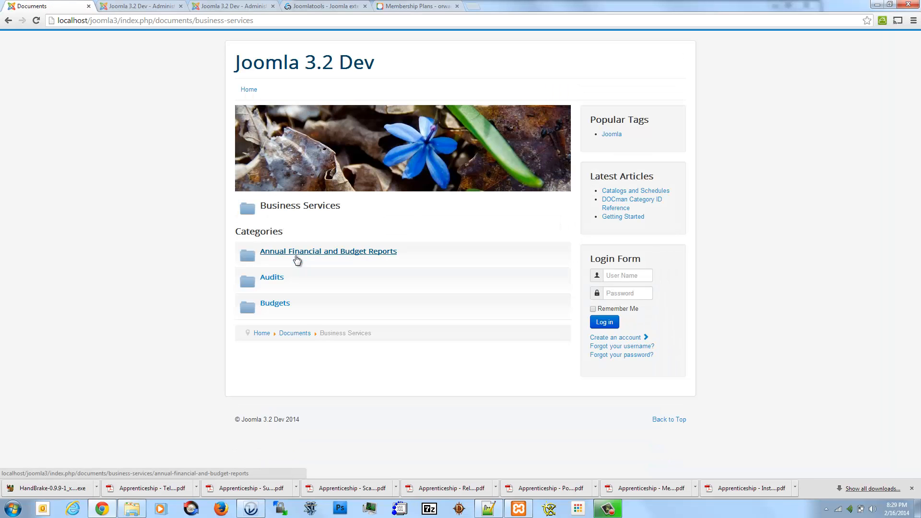
{"action": "left_click", "coordinate": [328, 252]}
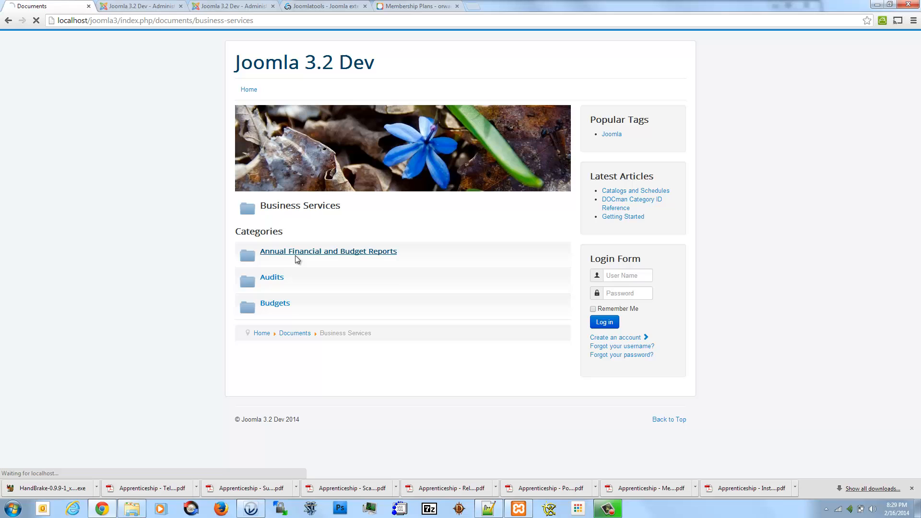
{"action": "mouse_move", "coordinate": [392, 283]}
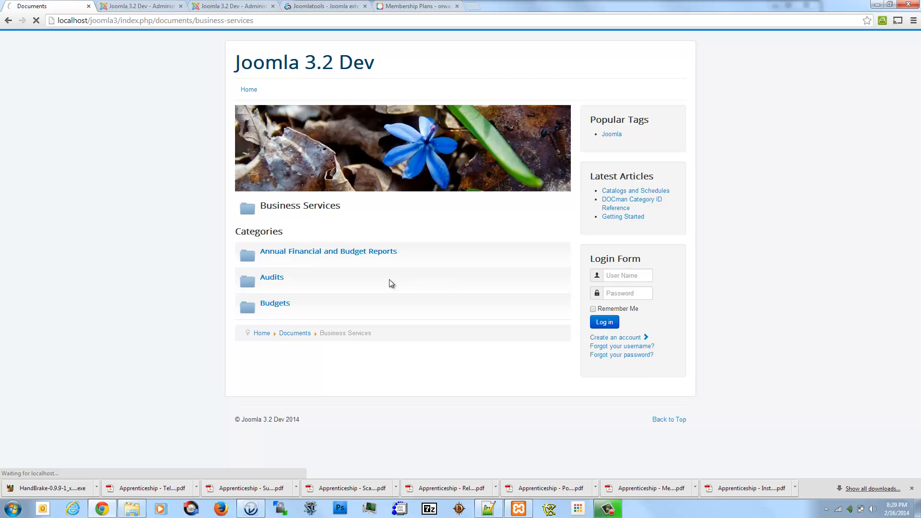
{"action": "left_click", "coordinate": [328, 251]}
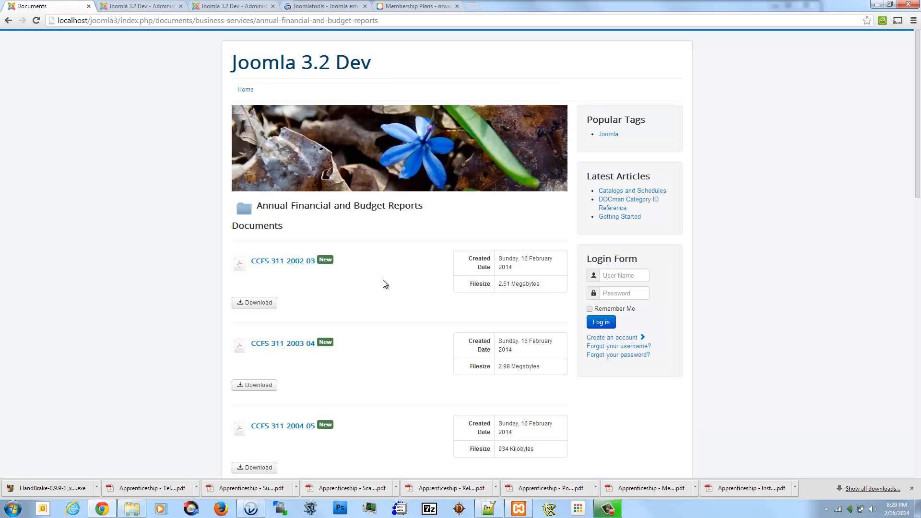
{"action": "scroll", "scroll_direction": "down", "scroll_amount": 3}
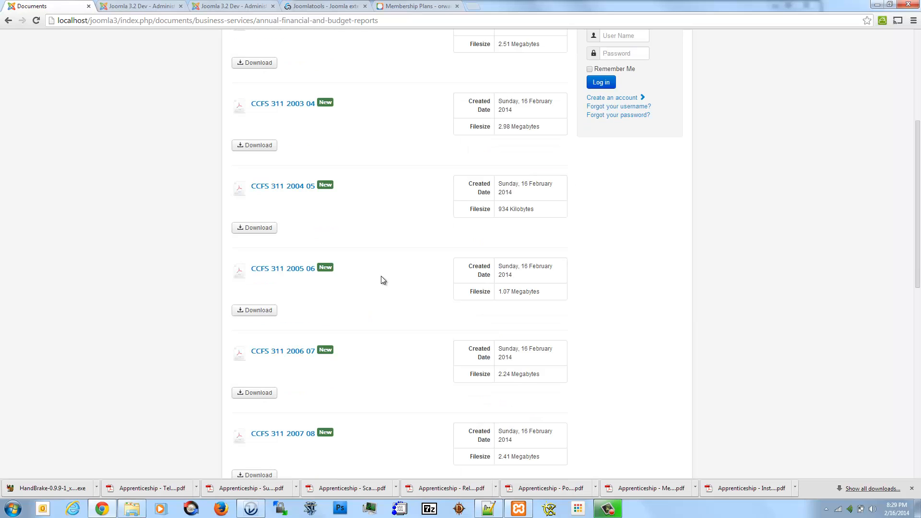
{"action": "scroll", "scroll_direction": "down", "scroll_amount": 3}
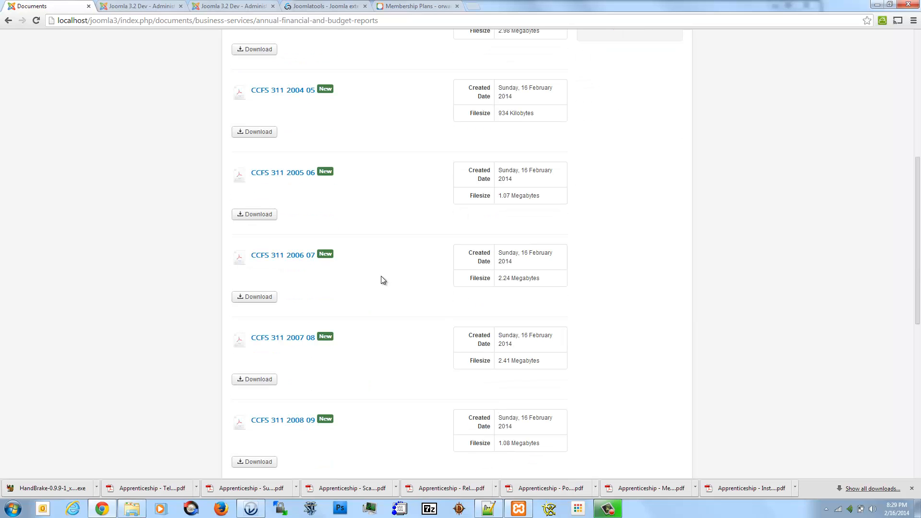
{"action": "scroll", "scroll_direction": "up", "scroll_amount": 3}
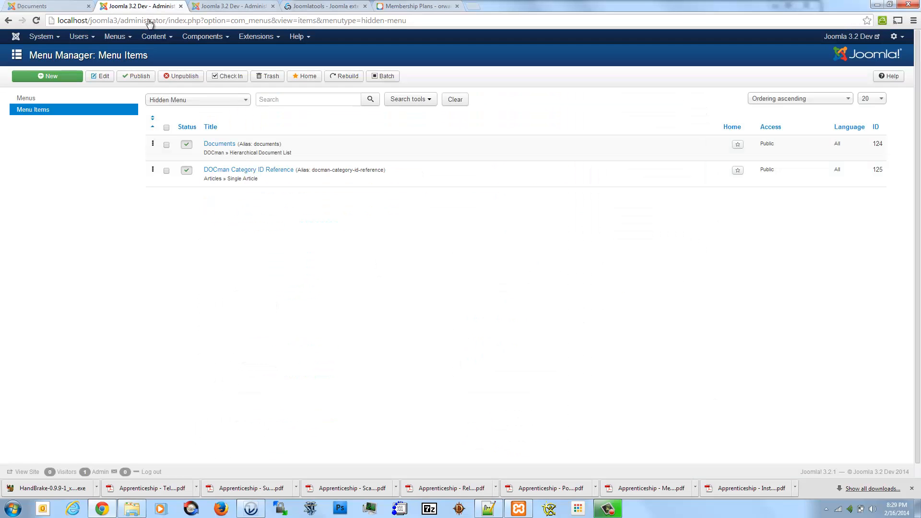
{"action": "mouse_move", "coordinate": [130, 182]}
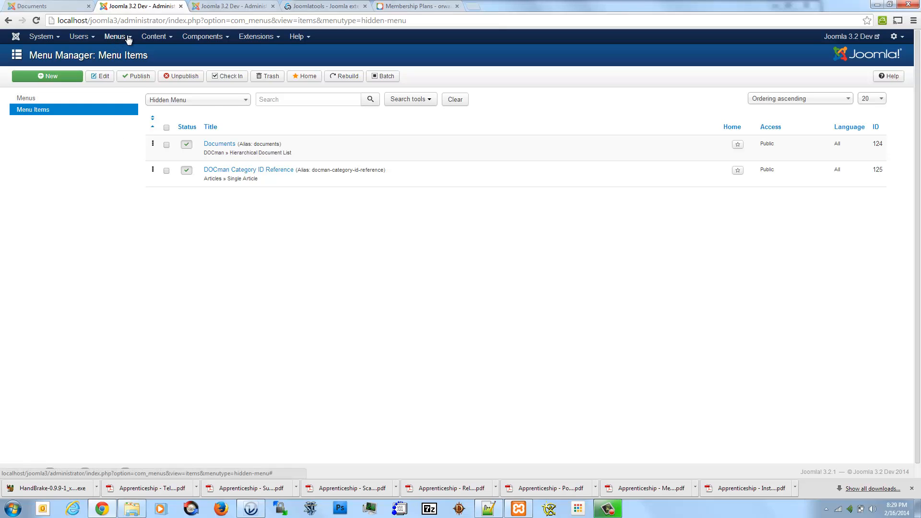
Go to Content > Articles to list the site's articles in the Article Manager
{"action": "left_click", "coordinate": [155, 36]}
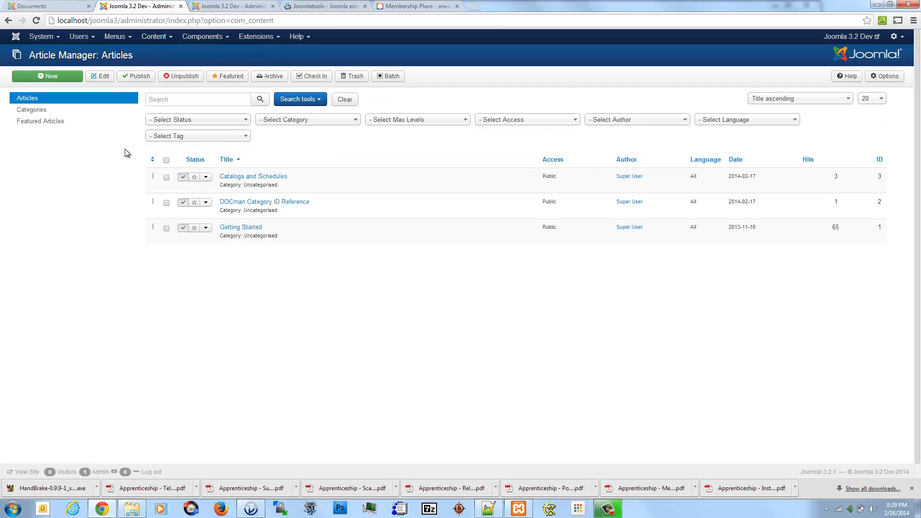
{"action": "left_click", "coordinate": [47, 76]}
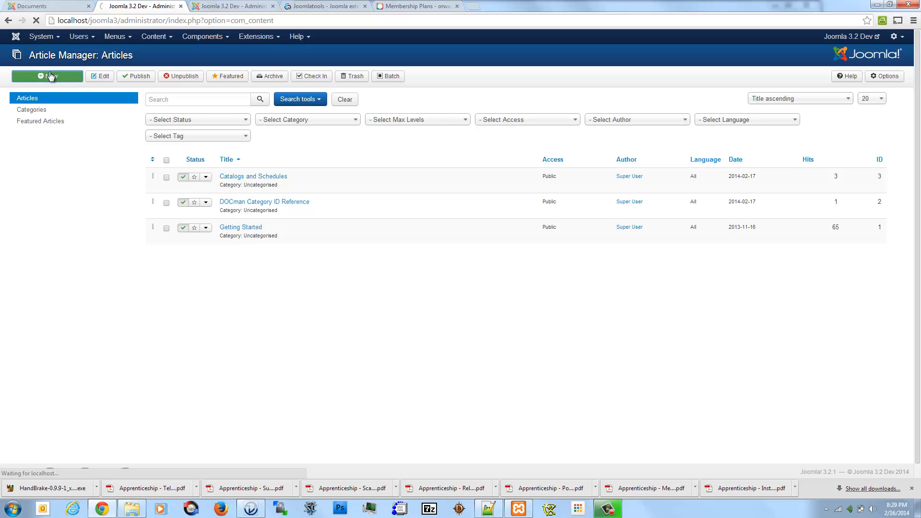
Start a new article, trying the title Files and checking the /documents address
{"action": "left_click", "coordinate": [46, 76]}
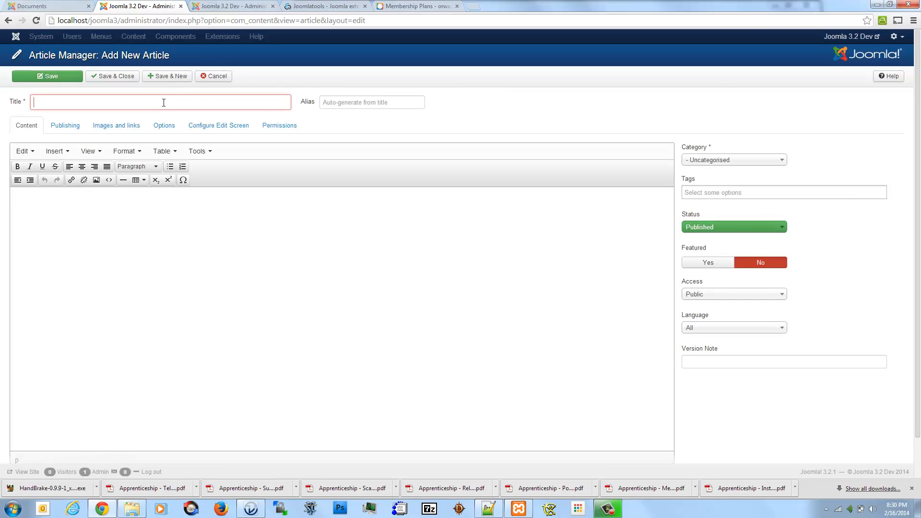
{"action": "mouse_move", "coordinate": [180, 96]}
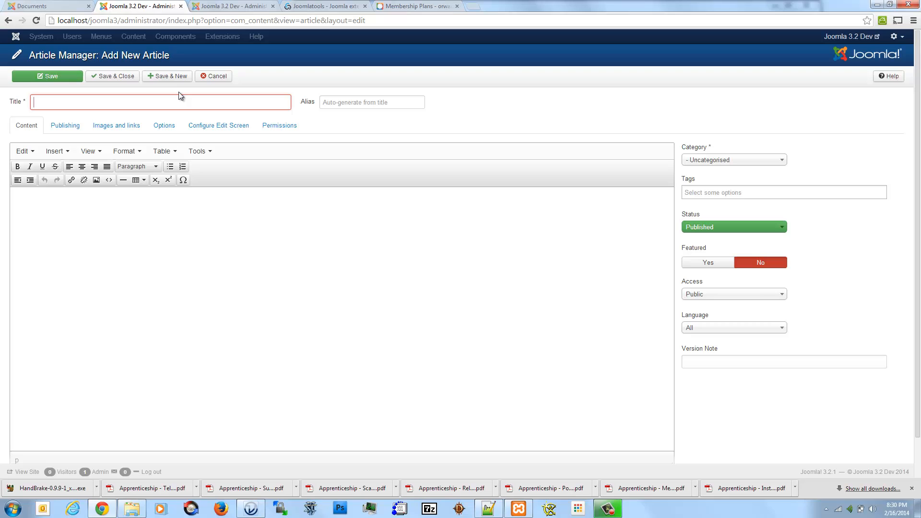
{"action": "type", "text": "Files"}
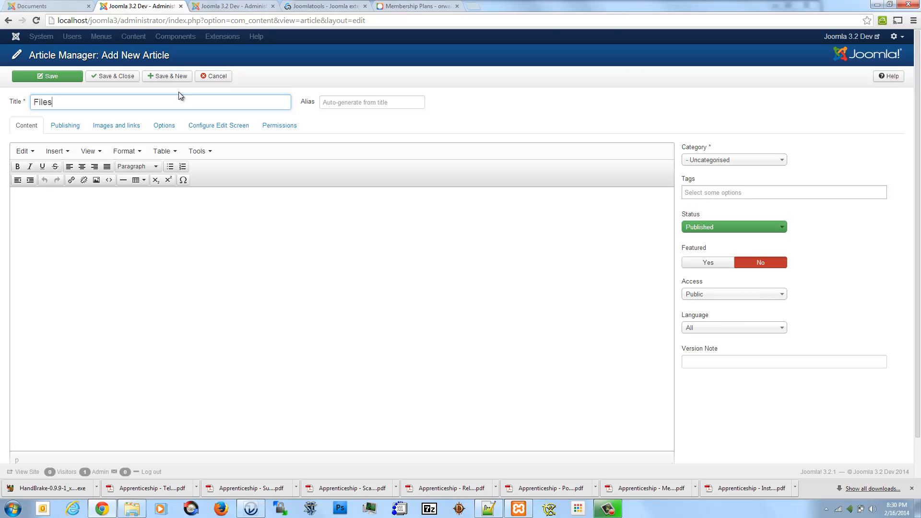
{"action": "mouse_move", "coordinate": [182, 98]}
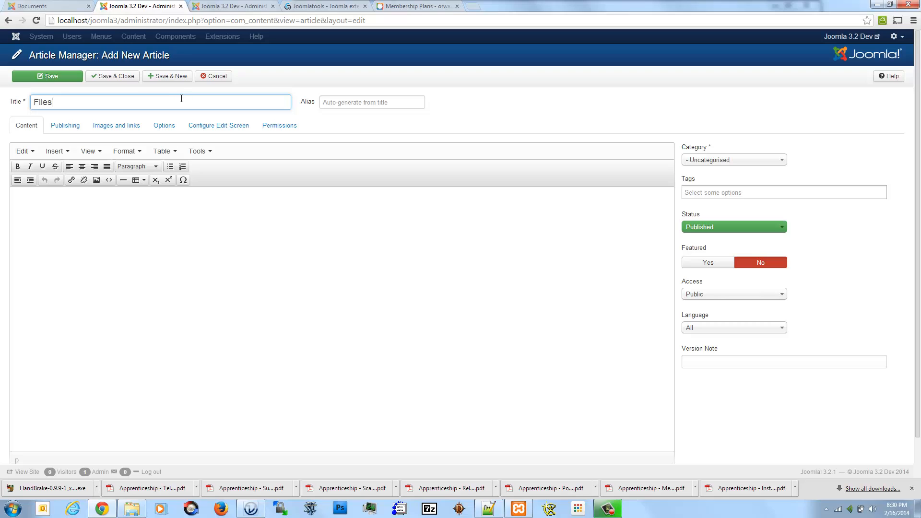
{"action": "mouse_move", "coordinate": [179, 101]}
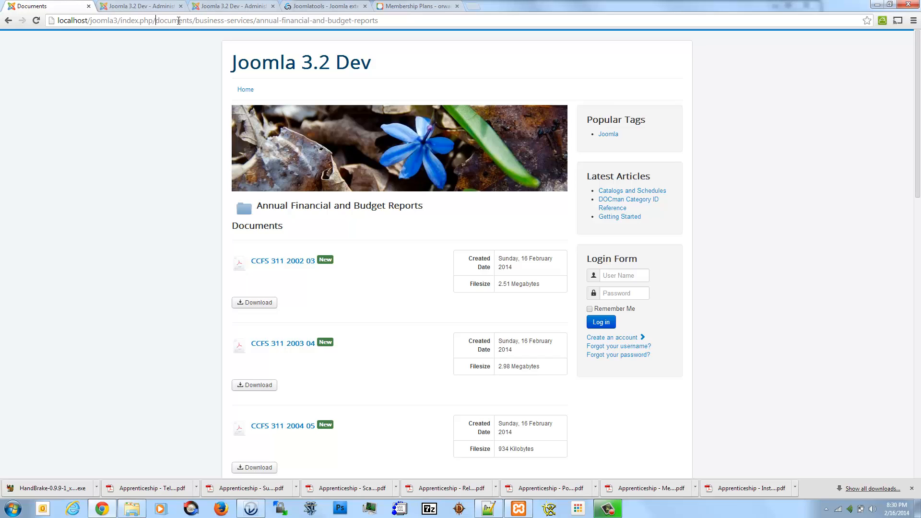
{"action": "double_click", "coordinate": [173, 21]}
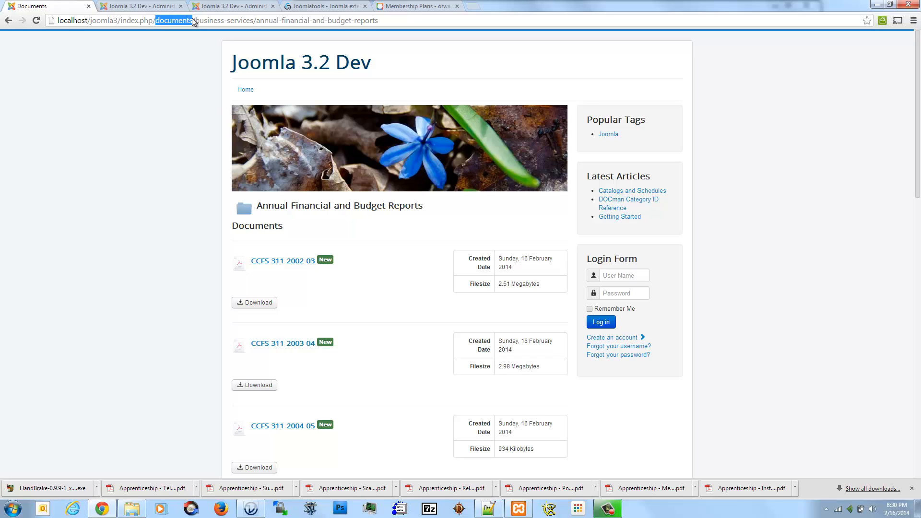
{"action": "left_click", "coordinate": [134, 6]}
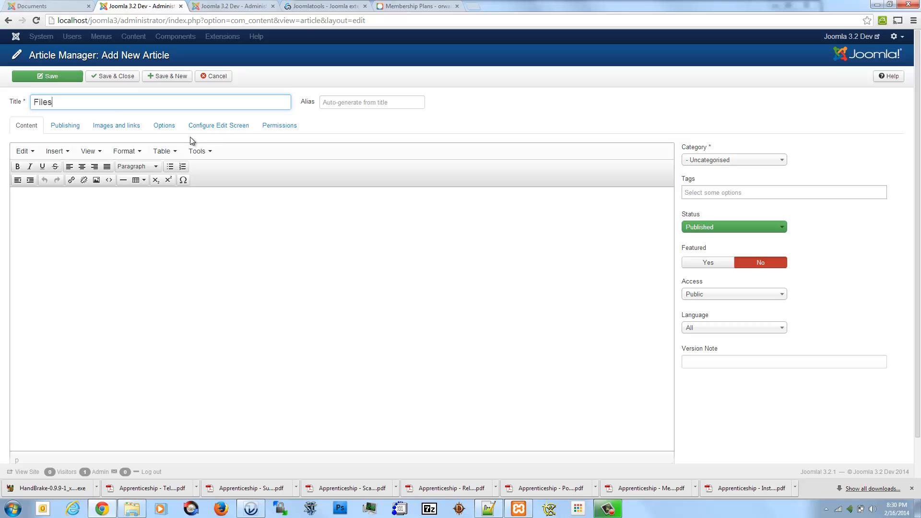
{"action": "mouse_move", "coordinate": [123, 245]}
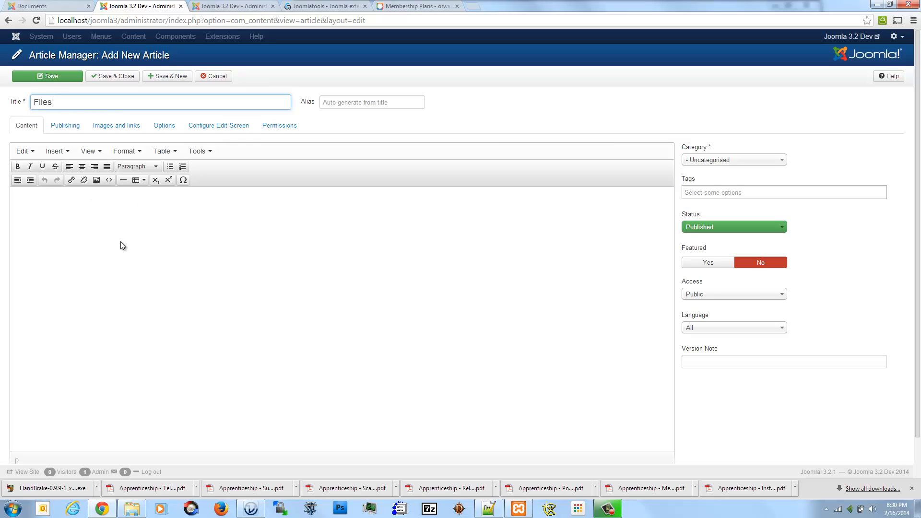
{"action": "mouse_move", "coordinate": [105, 221]}
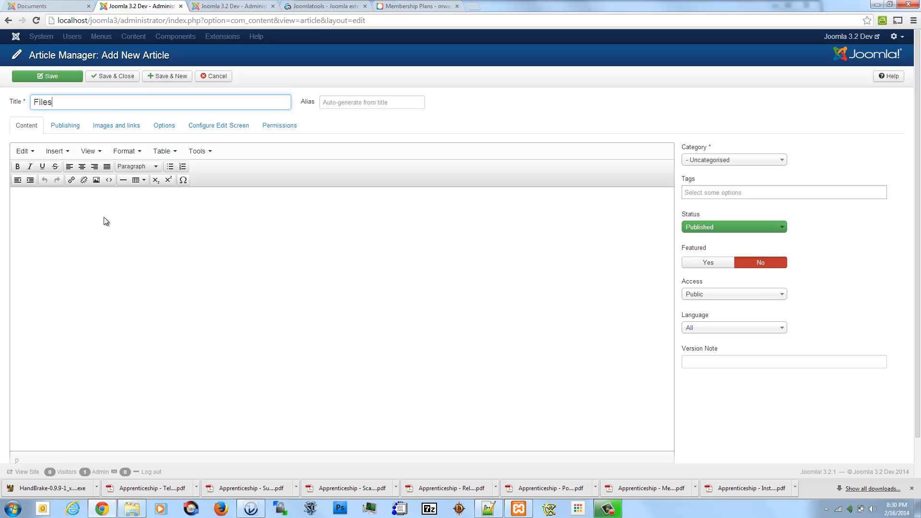
Retitle the article from Downloads to Documents, leaving the alias to be generated
{"action": "type", "text": "Documents"}
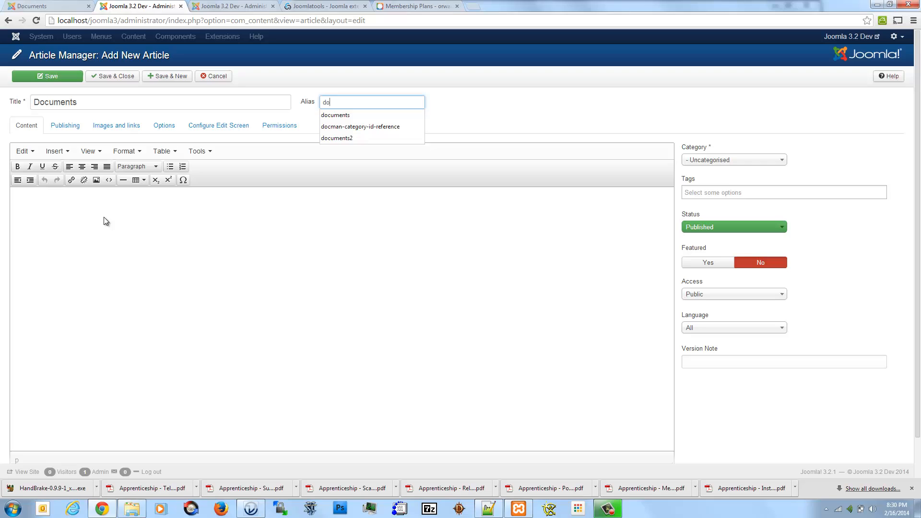
{"action": "type", "text": "c"}
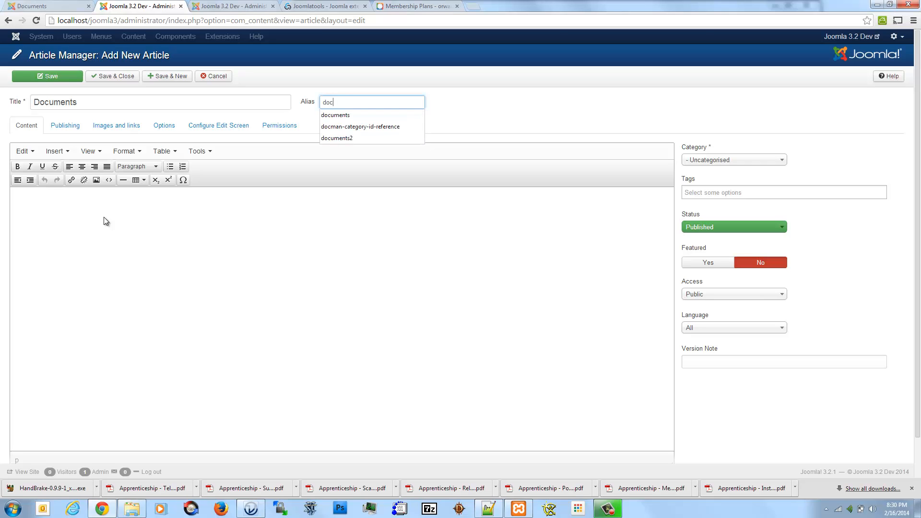
{"action": "type", "text": "Downloads"}
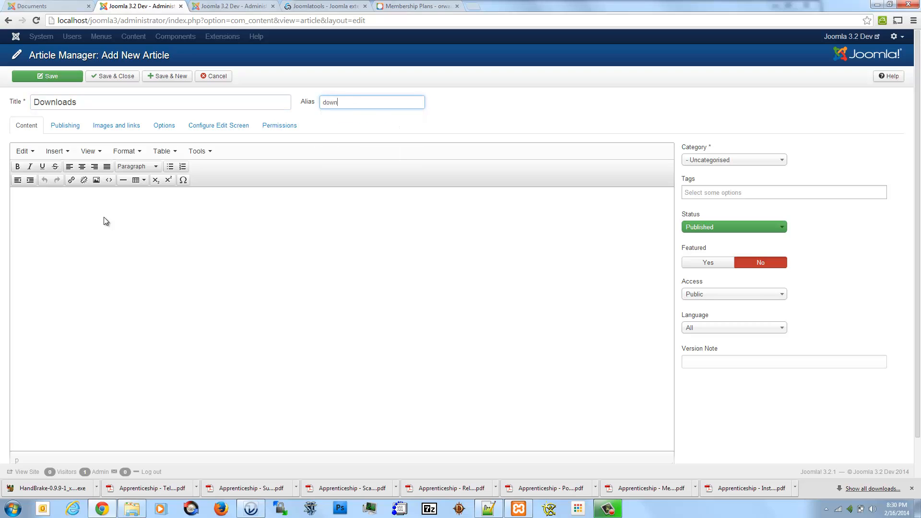
{"action": "type", "text": "loads"}
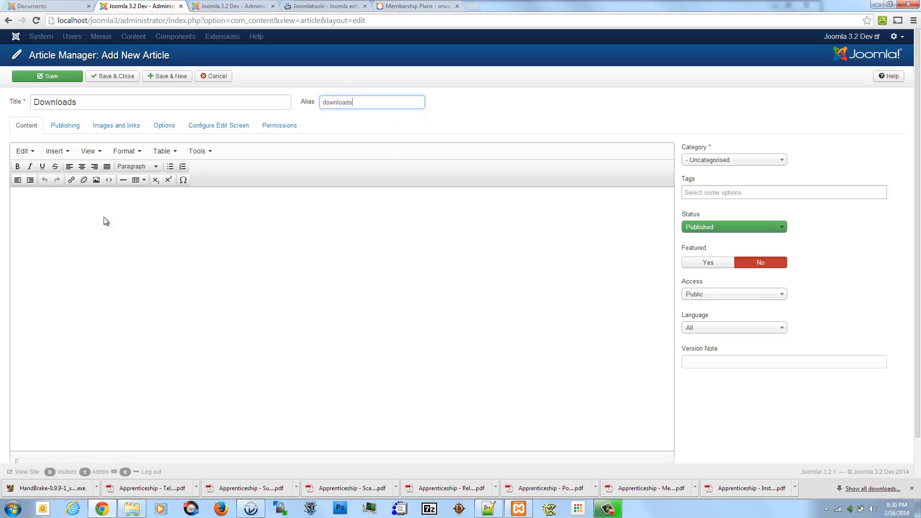
{"action": "double_click", "coordinate": [54, 102]}
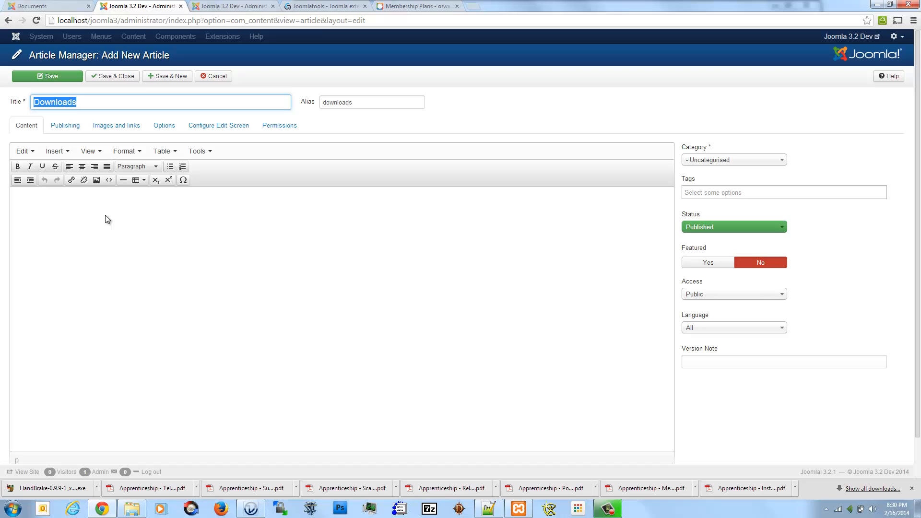
{"action": "type", "text": "Do"}
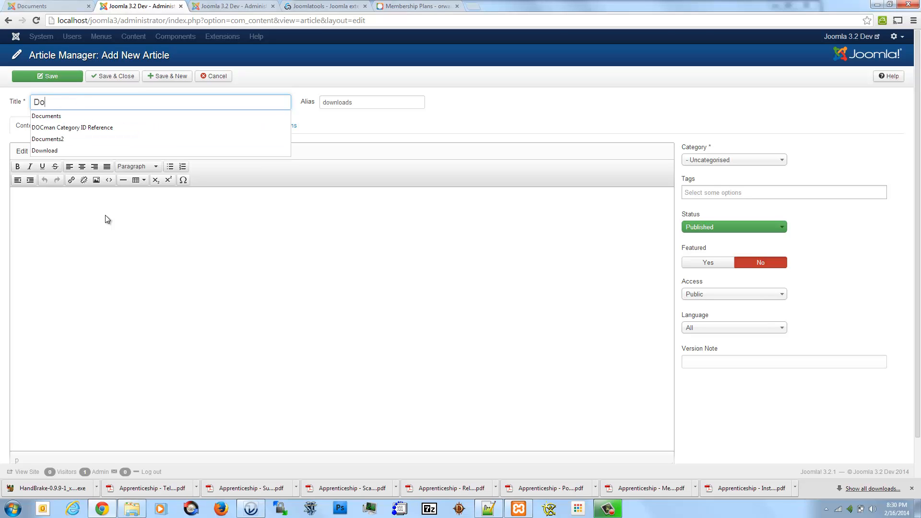
{"action": "left_click", "coordinate": [46, 116]}
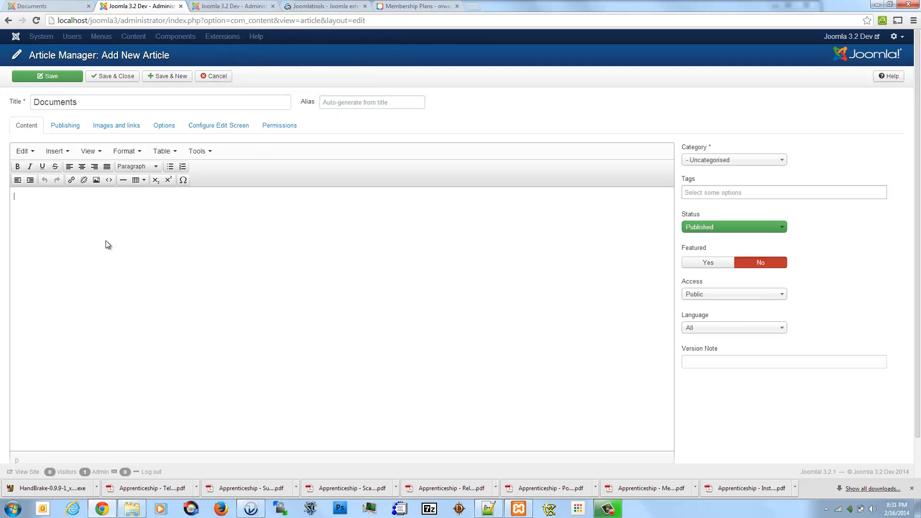
Enter {docmanlist categoryOrderByTitle get_subfolders 99 0} as the article body and save it
{"action": "type", "text": "{docmanlist get_sub"}
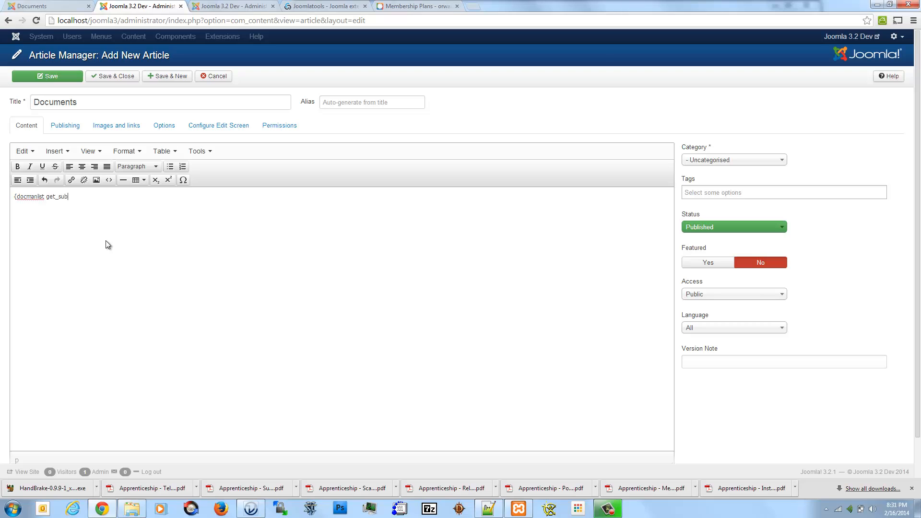
{"action": "type", "text": "folders"}
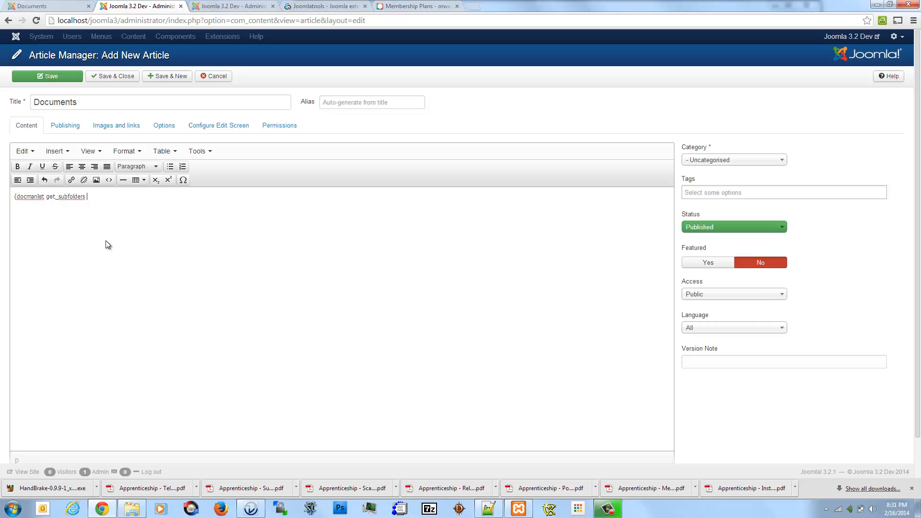
{"action": "type", "text": "99"}
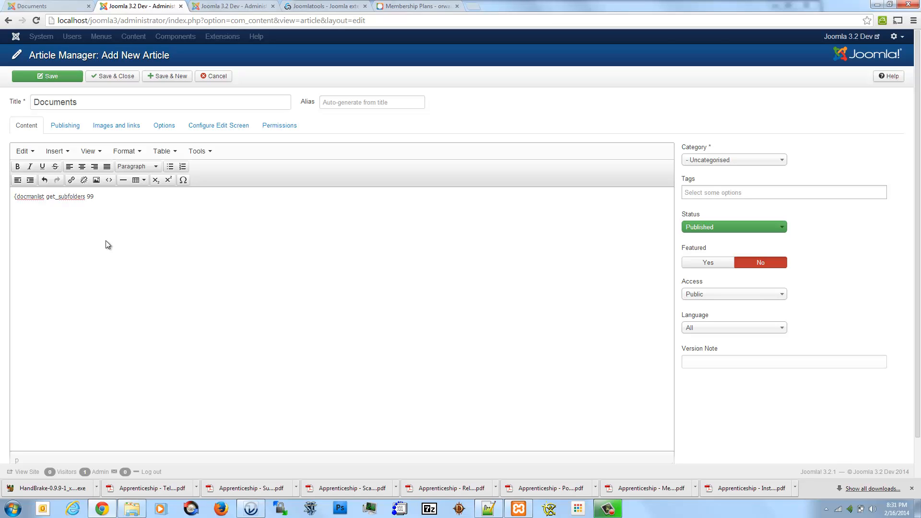
{"action": "type", "text": "0"}
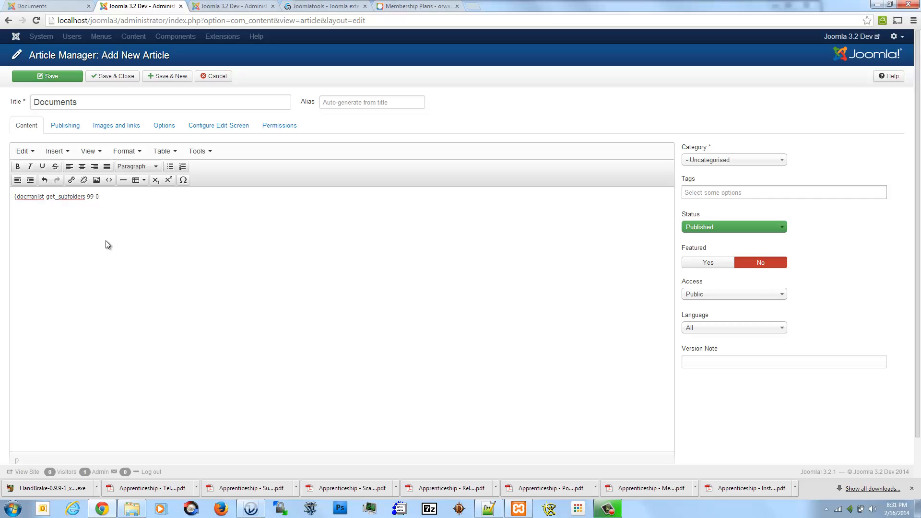
{"action": "type", "text": "}"}
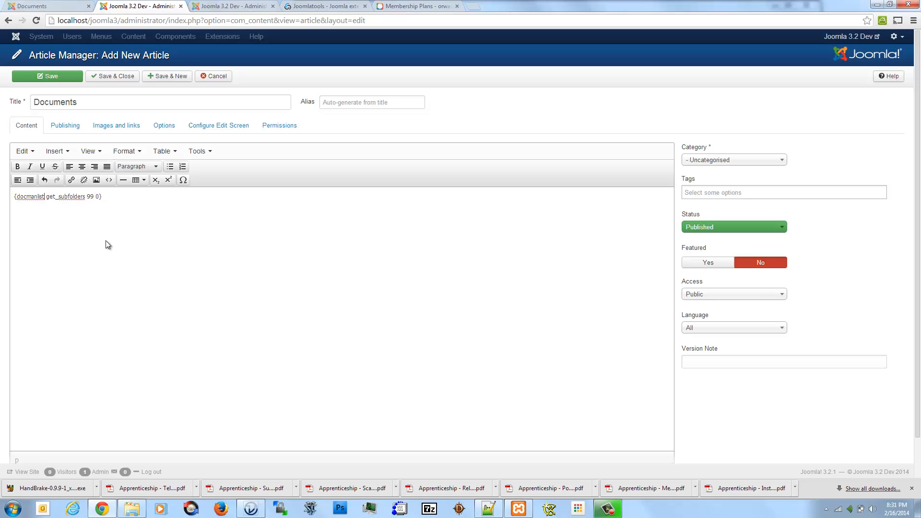
{"action": "mouse_move", "coordinate": [111, 212]}
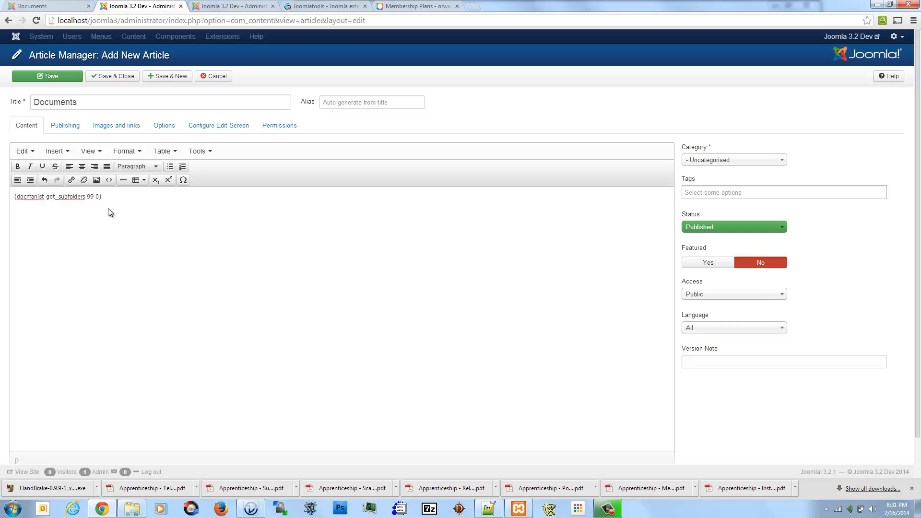
{"action": "type", "text": "categoryOrderByTitle"}
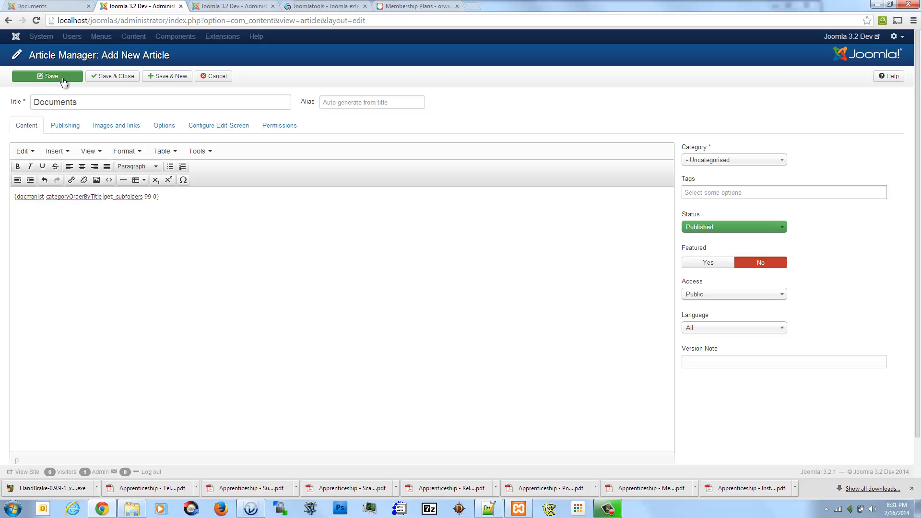
{"action": "left_click", "coordinate": [47, 76]}
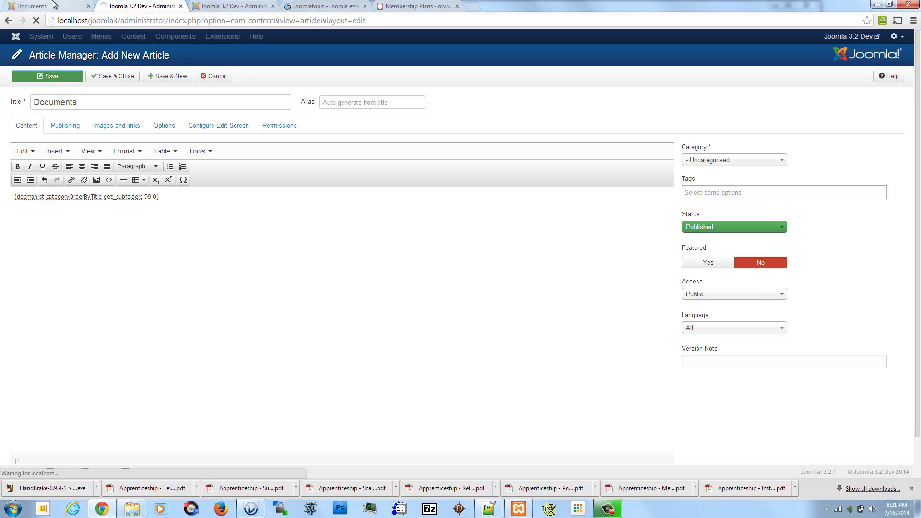
View the new Documents article on the public site, scrolling its nested category file list
{"action": "left_click", "coordinate": [28, 5]}
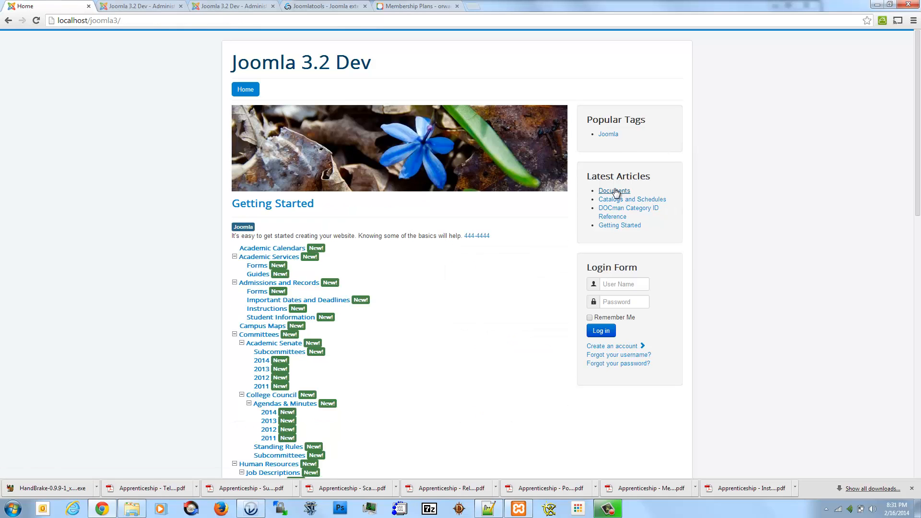
{"action": "left_click", "coordinate": [614, 190]}
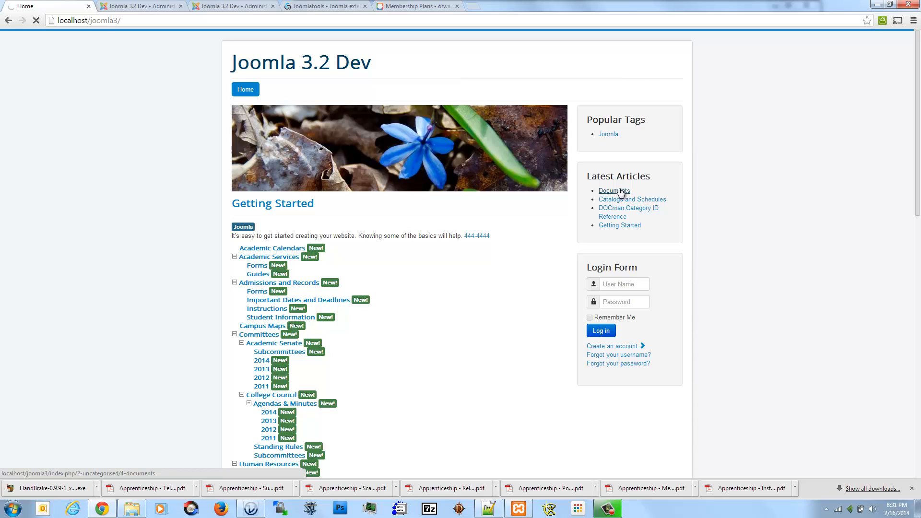
{"action": "left_click", "coordinate": [615, 190]}
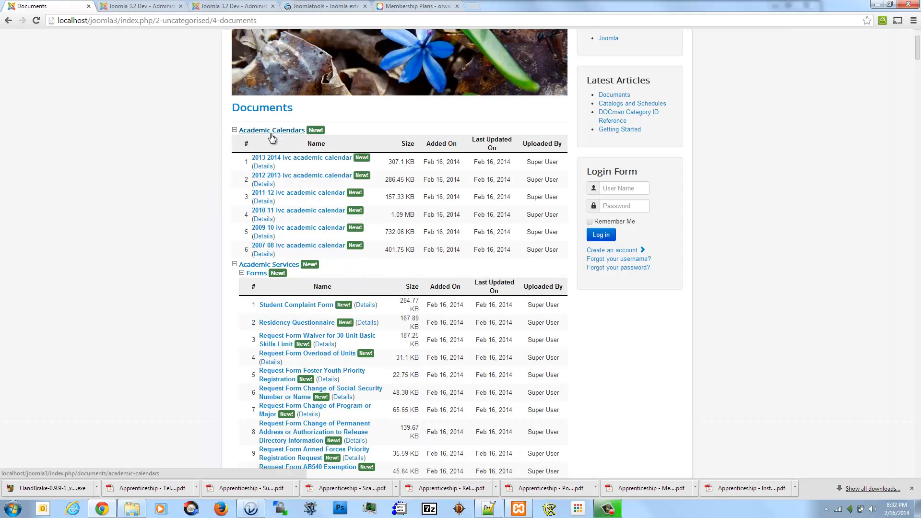
{"action": "scroll", "scroll_direction": "down", "scroll_amount": 3}
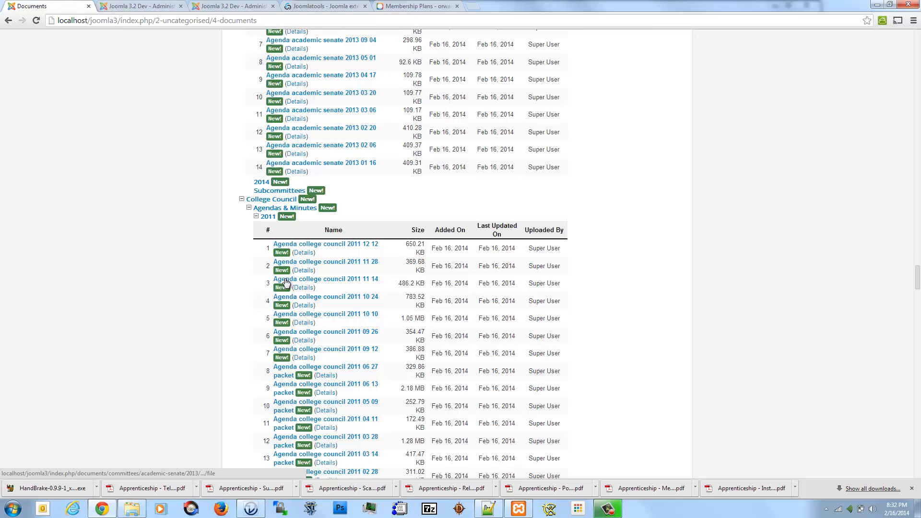
{"action": "scroll", "scroll_direction": "down", "scroll_amount": 3}
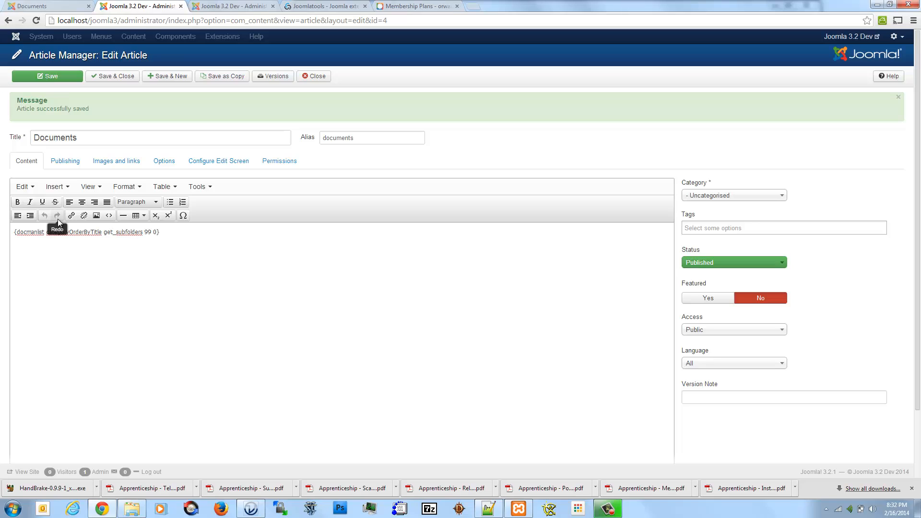
Add showCollapsed to the {docmanlist} tag and save the article
{"action": "left_click", "coordinate": [56, 228]}
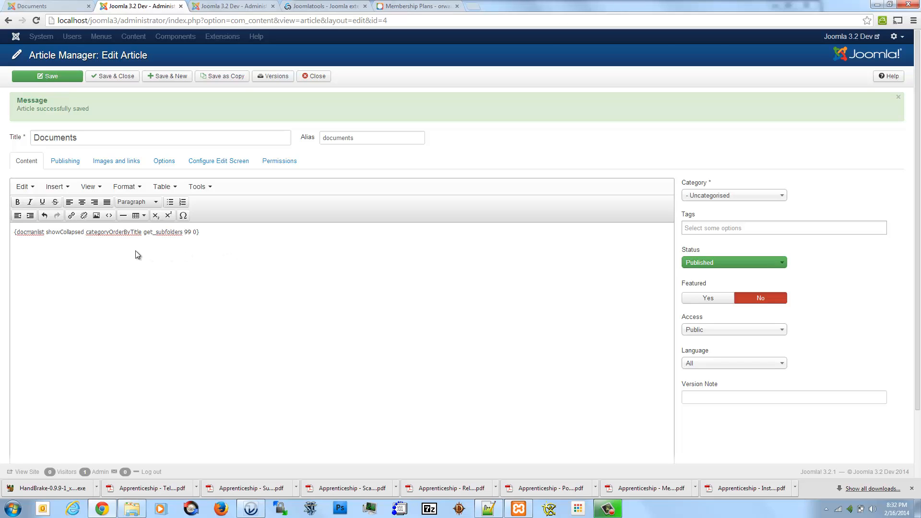
{"action": "mouse_move", "coordinate": [55, 95]}
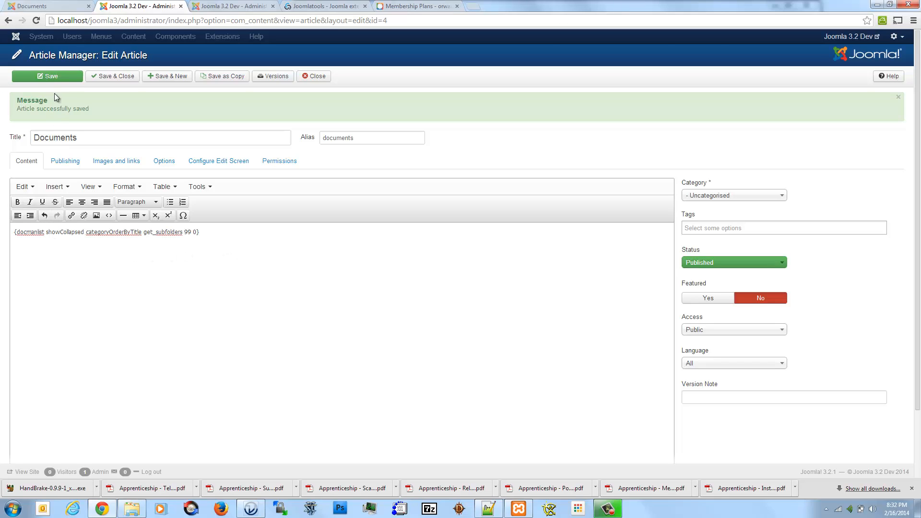
{"action": "left_click", "coordinate": [46, 76]}
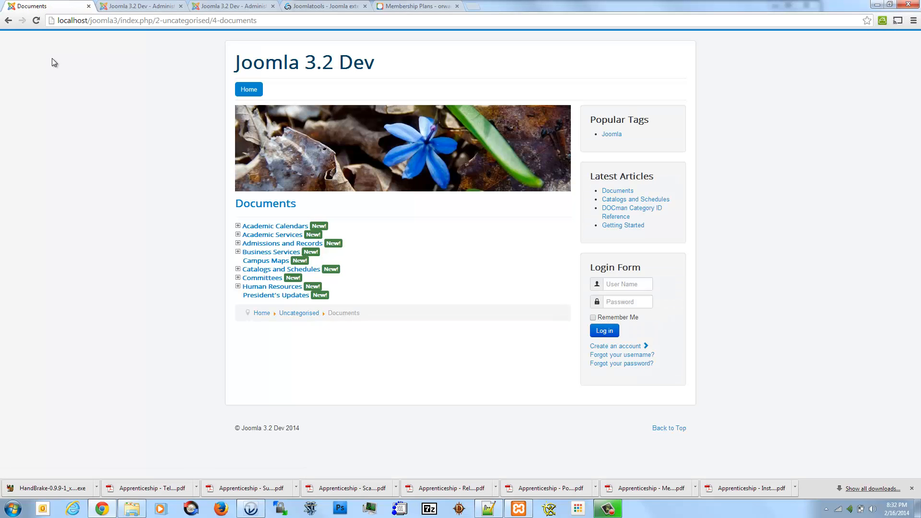
{"action": "mouse_move", "coordinate": [266, 242]}
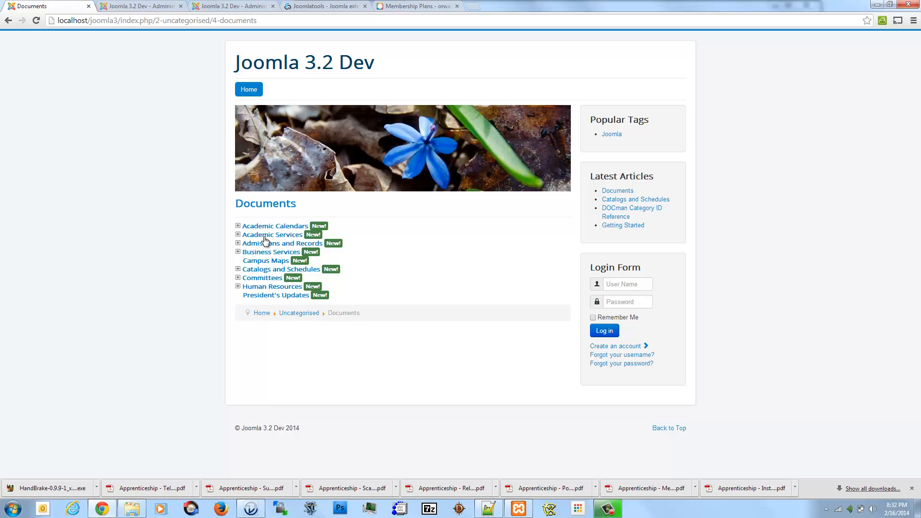
Expand Business Services and Annual Financial and Budget Reports on the collapsed public tree to list its files
{"action": "left_click", "coordinate": [238, 226]}
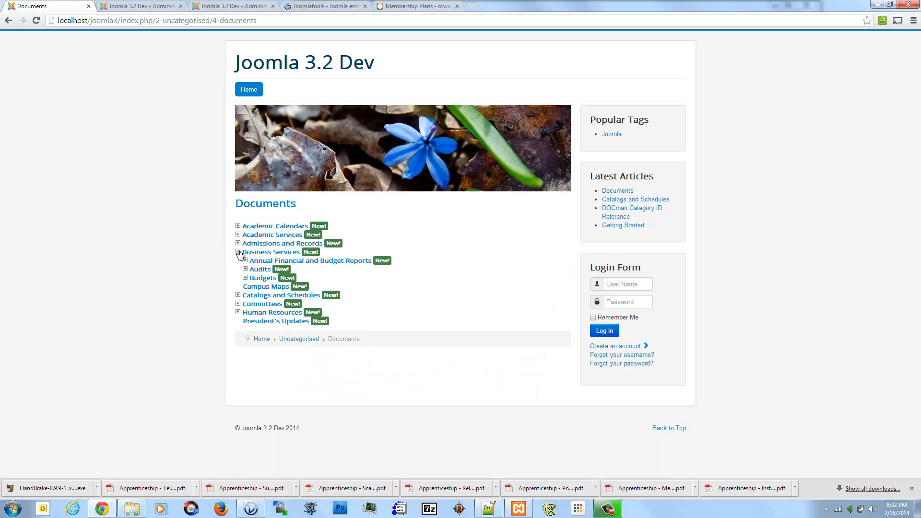
{"action": "left_click", "coordinate": [245, 261]}
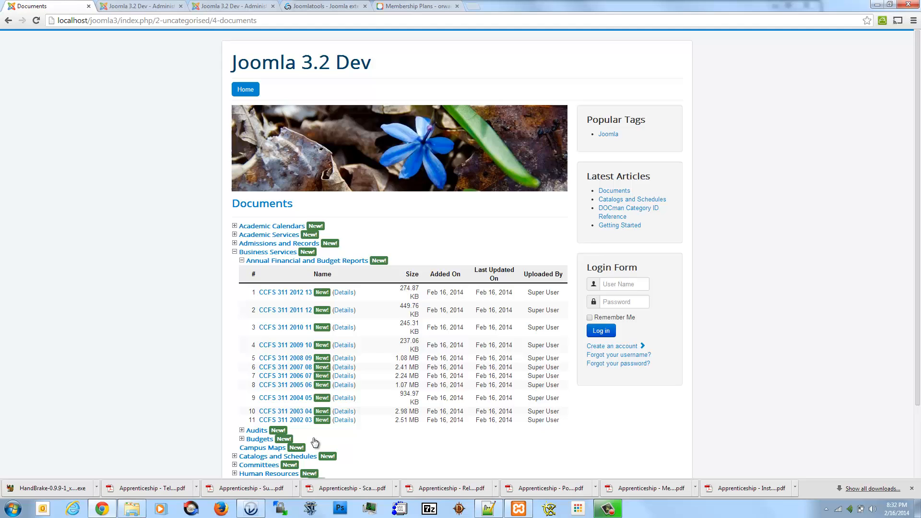
{"action": "scroll", "scroll_direction": "down", "scroll_amount": 3}
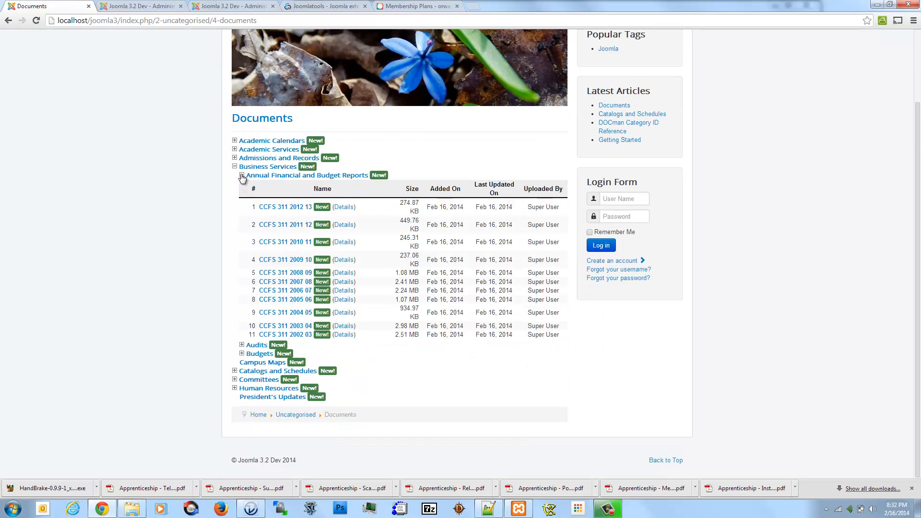
{"action": "left_click", "coordinate": [238, 174]}
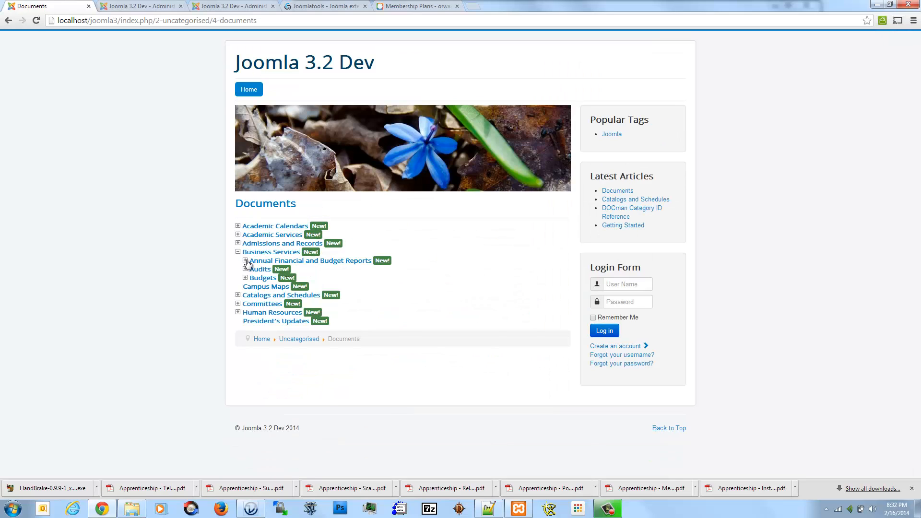
{"action": "left_click", "coordinate": [245, 261]}
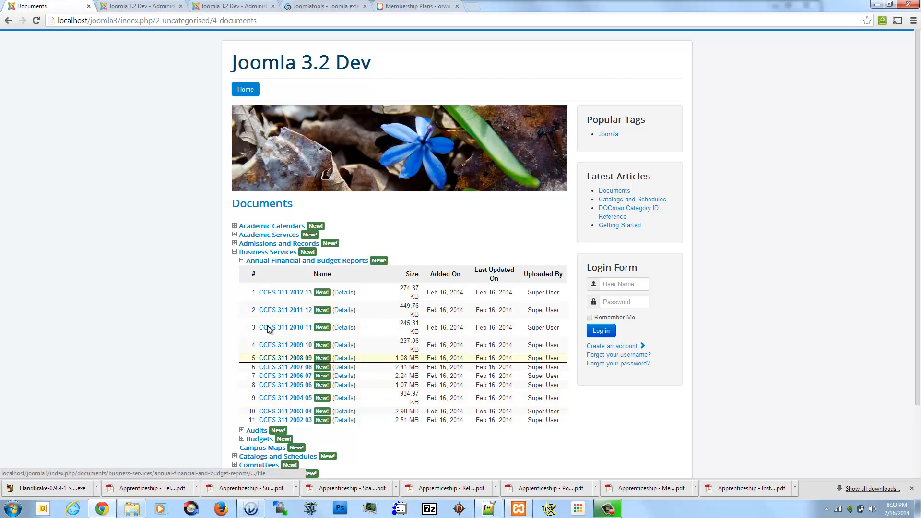
{"action": "left_click", "coordinate": [140, 6]}
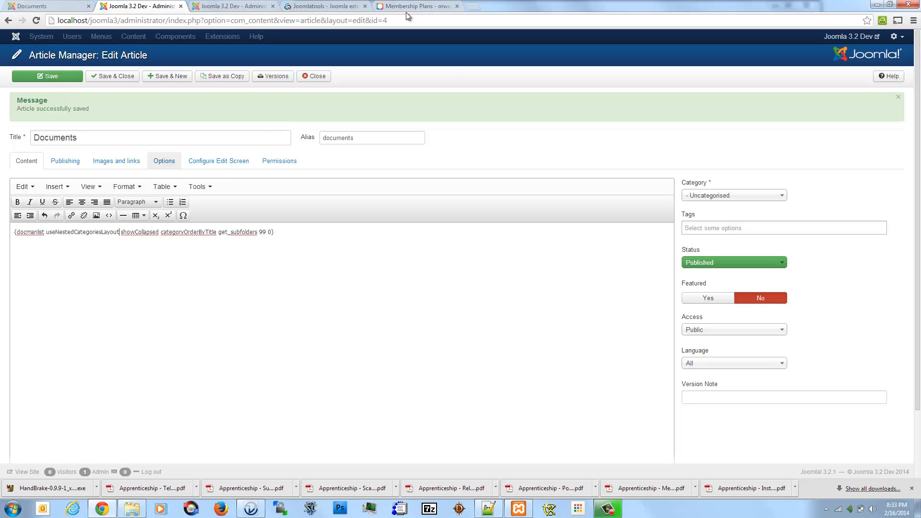
Save the article with useNestedCategoriesLayout added to its {docmanlist} tag
{"action": "left_click", "coordinate": [46, 76]}
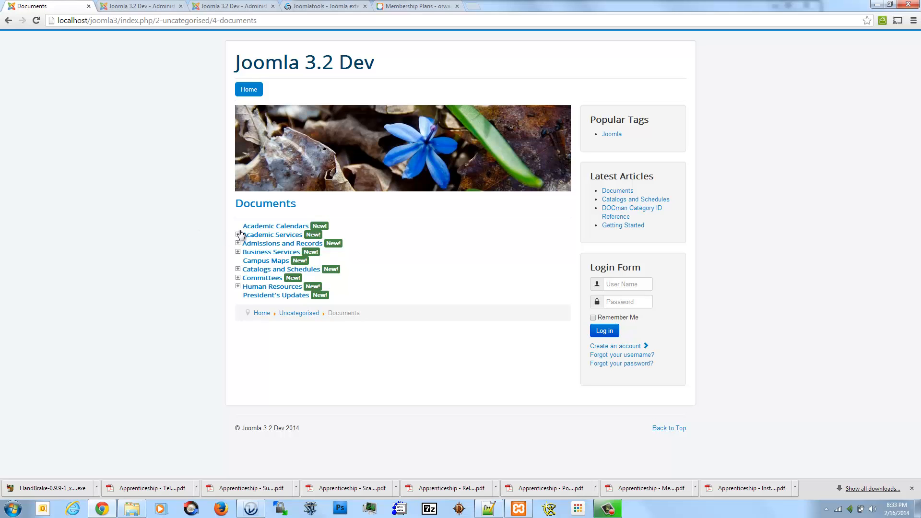
Expand Academic Services and Admissions and Records in the nested public Documents tree
{"action": "left_click", "coordinate": [238, 235]}
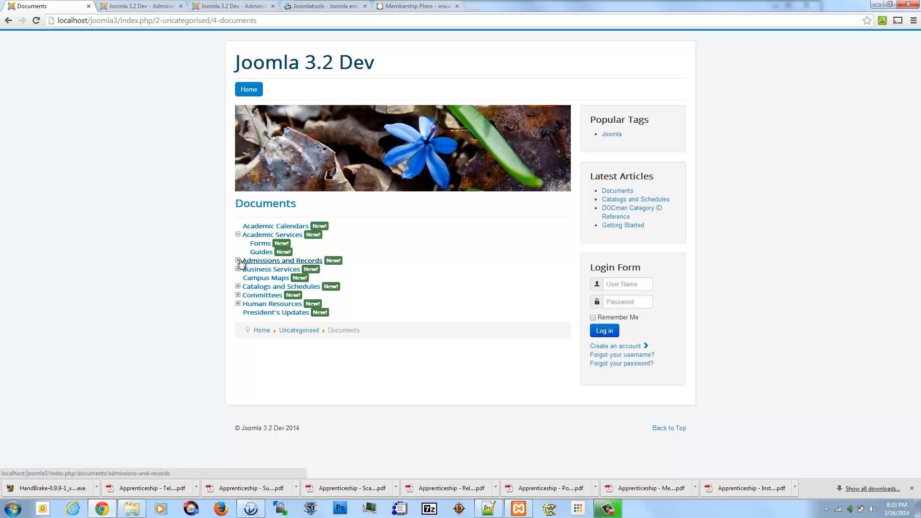
{"action": "left_click", "coordinate": [238, 261]}
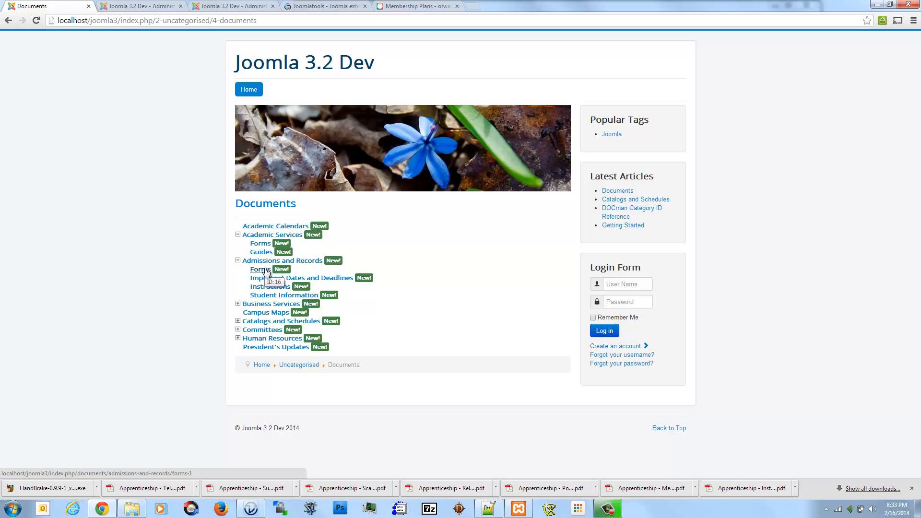
{"action": "left_click", "coordinate": [259, 269]}
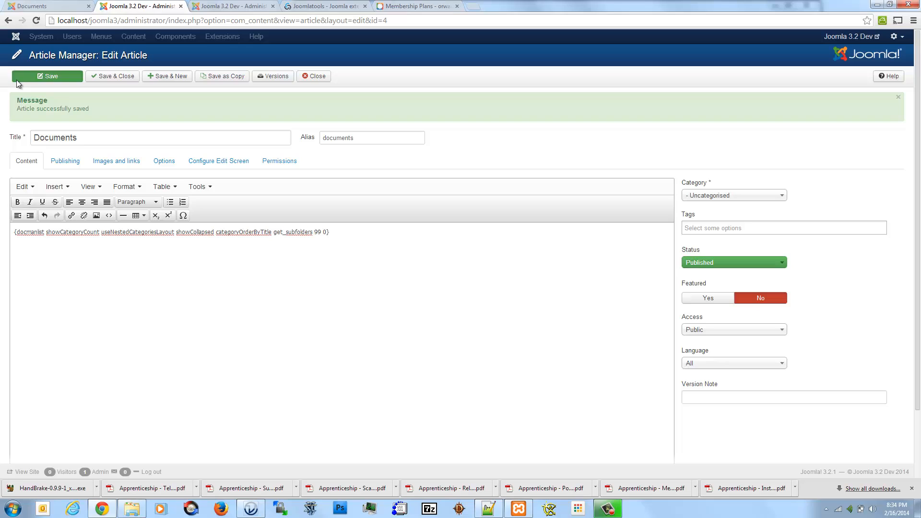
Save the Documents article with showCategoryCount added to its {docmanlist} tag
{"action": "left_click", "coordinate": [34, 9]}
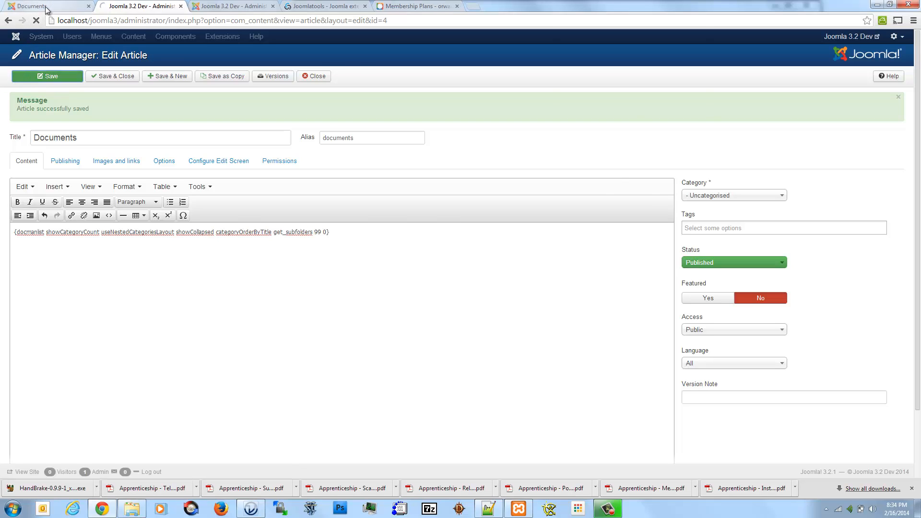
Reload the site's Documents page and expand Academic Services and Admissions and Records to see file counts
{"action": "left_click", "coordinate": [46, 9]}
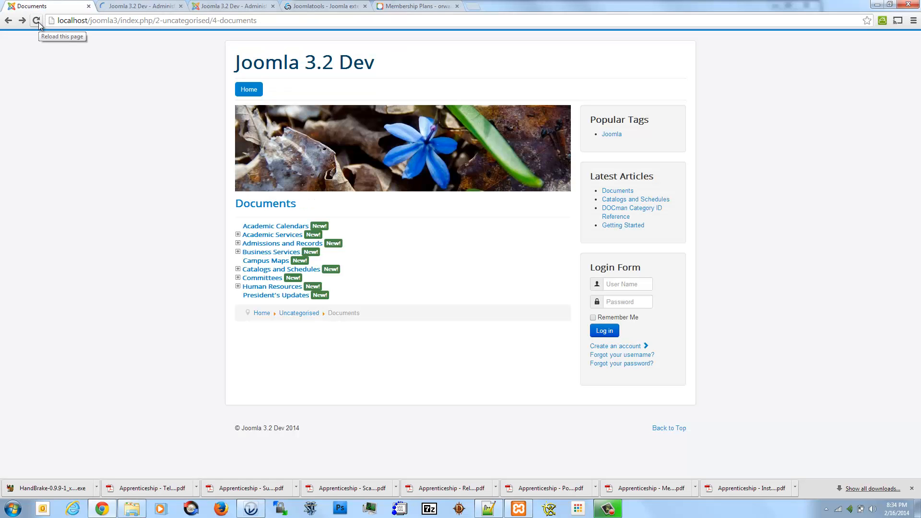
{"action": "left_click", "coordinate": [36, 22]}
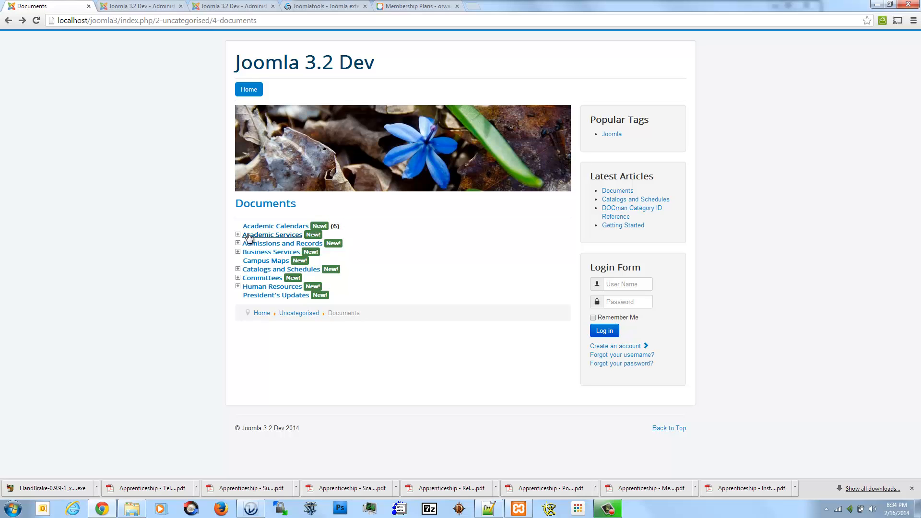
{"action": "left_click", "coordinate": [238, 234]}
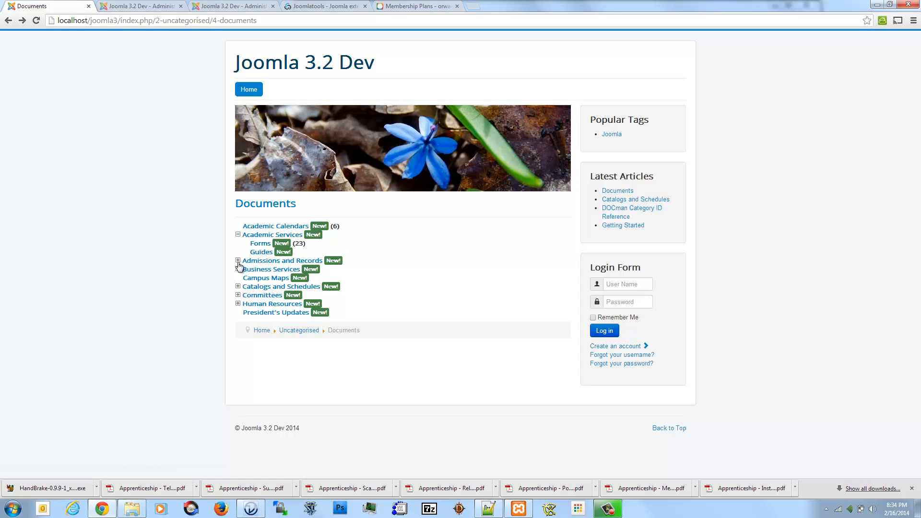
{"action": "left_click", "coordinate": [238, 261]}
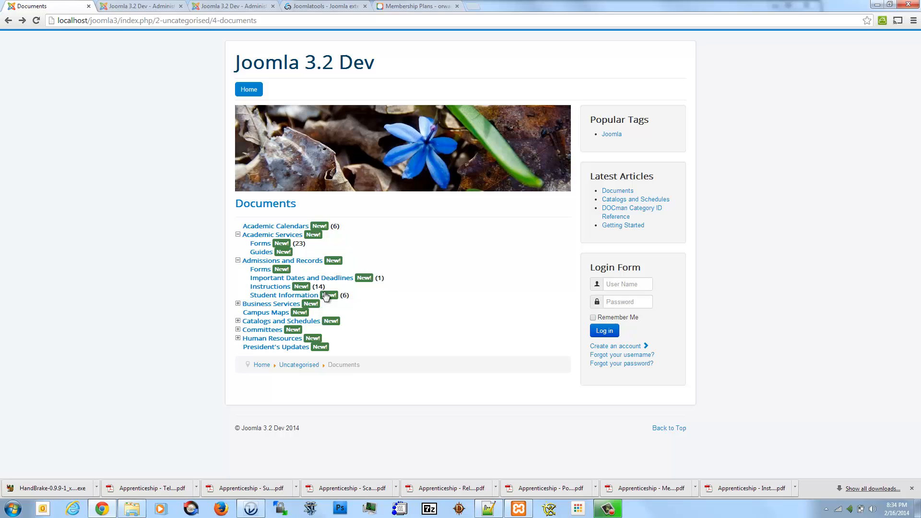
{"action": "mouse_move", "coordinate": [303, 257]}
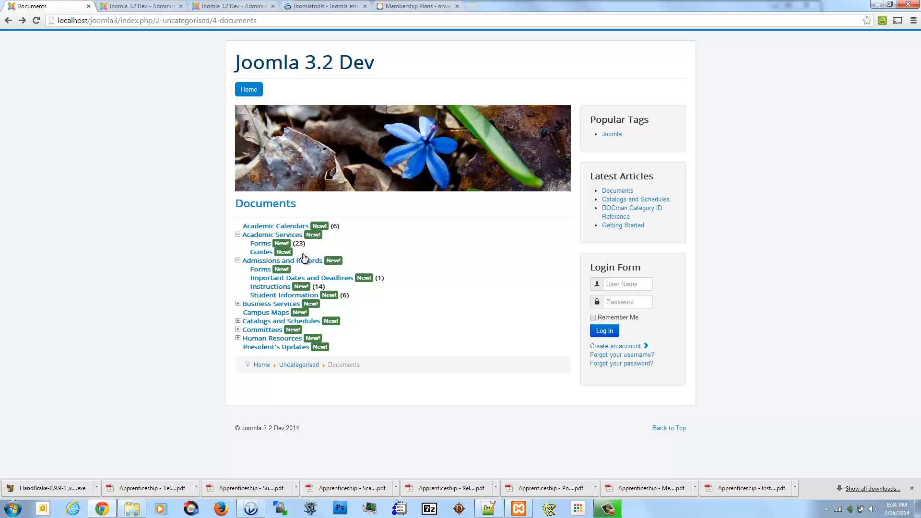
{"action": "mouse_move", "coordinate": [296, 254]}
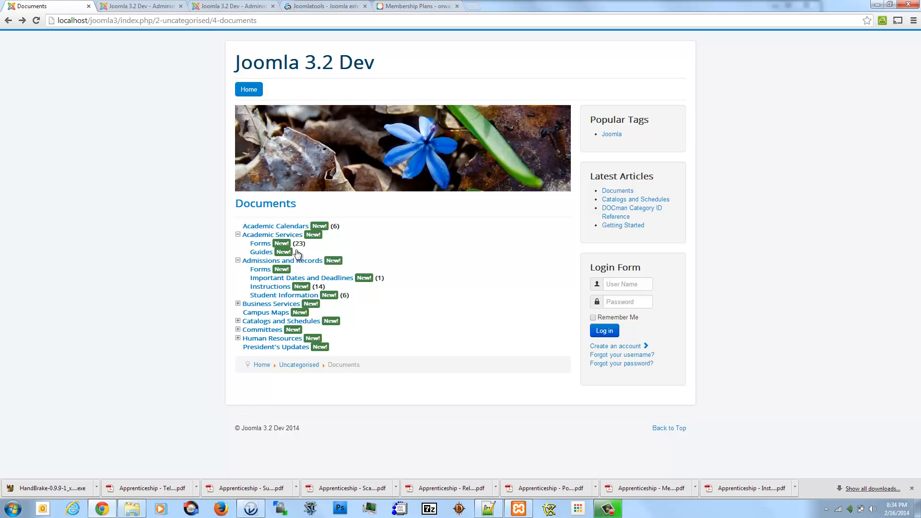
{"action": "mouse_move", "coordinate": [299, 259]}
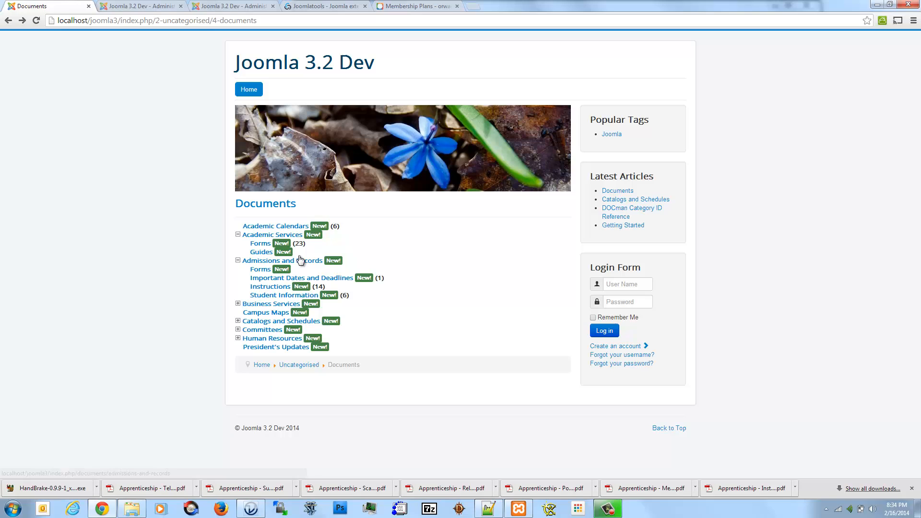
{"action": "mouse_move", "coordinate": [281, 289]}
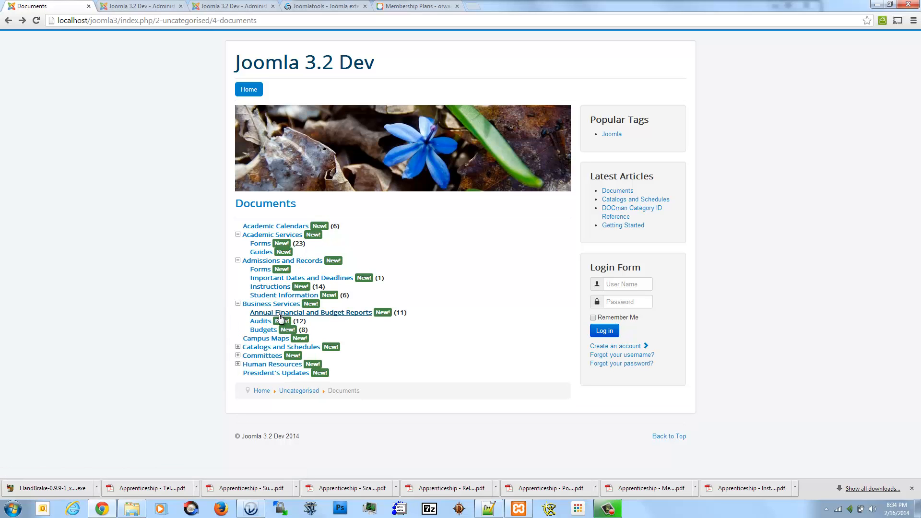
Toggle a lower category in the tree to check its collapsed behaviour
{"action": "left_click", "coordinate": [260, 321]}
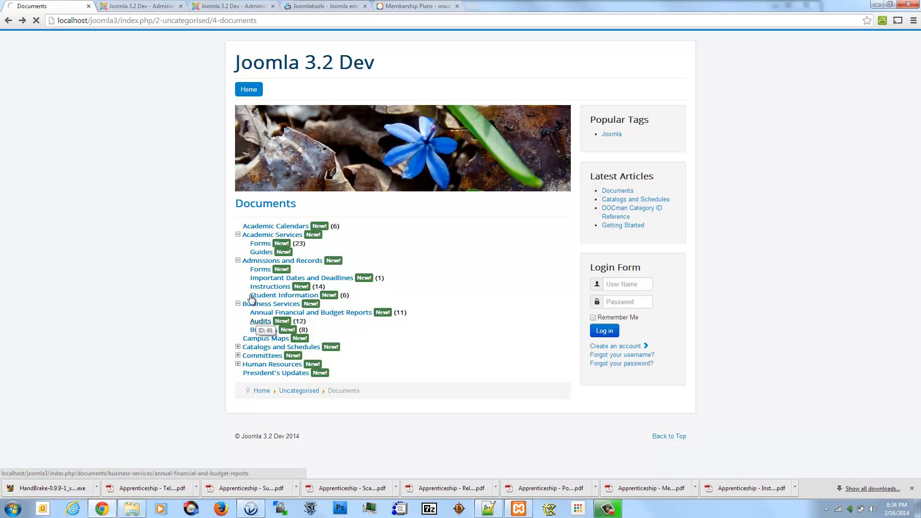
{"action": "left_click", "coordinate": [260, 321]}
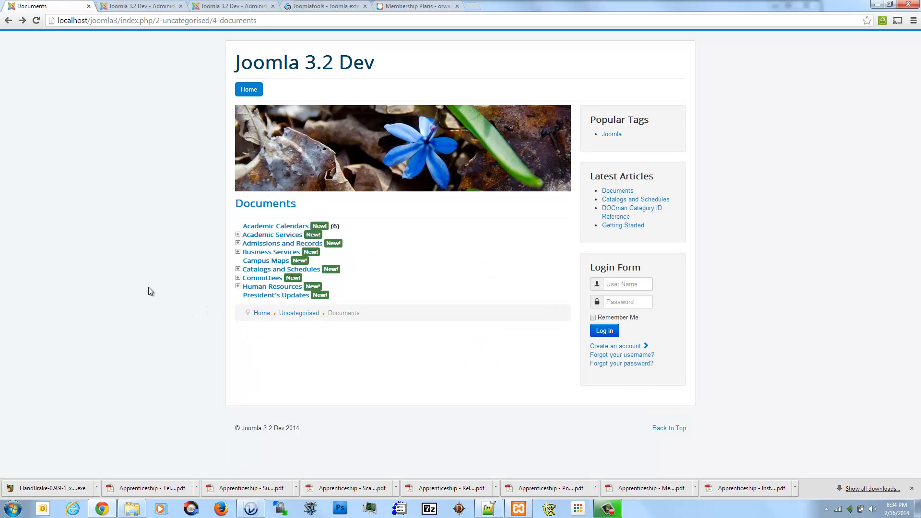
{"action": "mouse_move", "coordinate": [613, 194]}
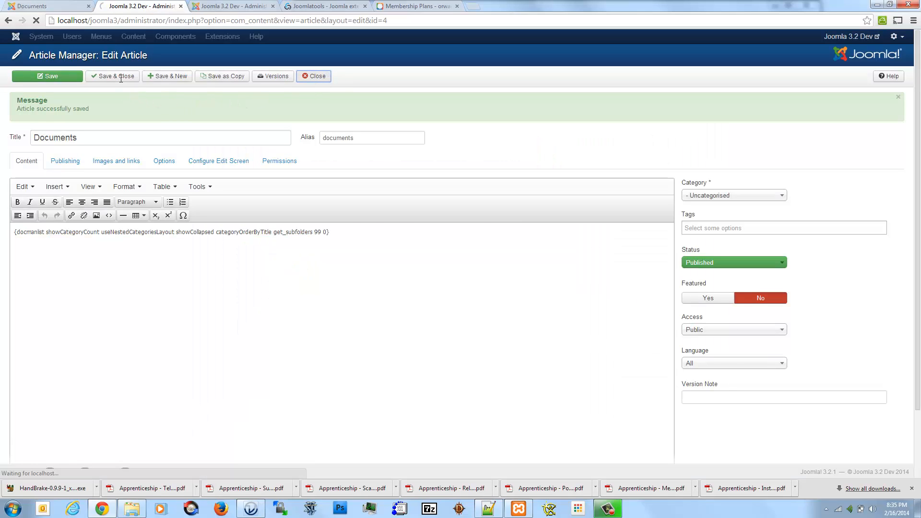
Close the saved Documents article and begin a new Main Menu item
{"action": "left_click", "coordinate": [112, 76]}
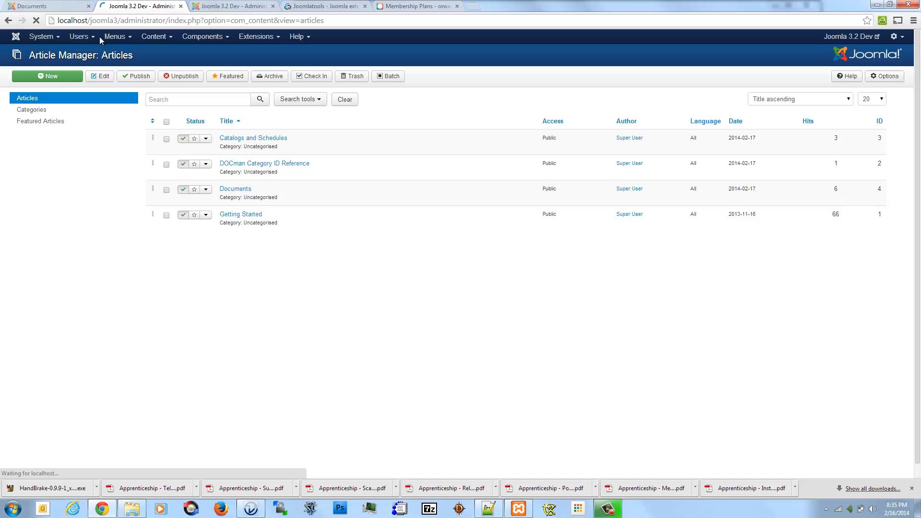
{"action": "left_click", "coordinate": [116, 37]}
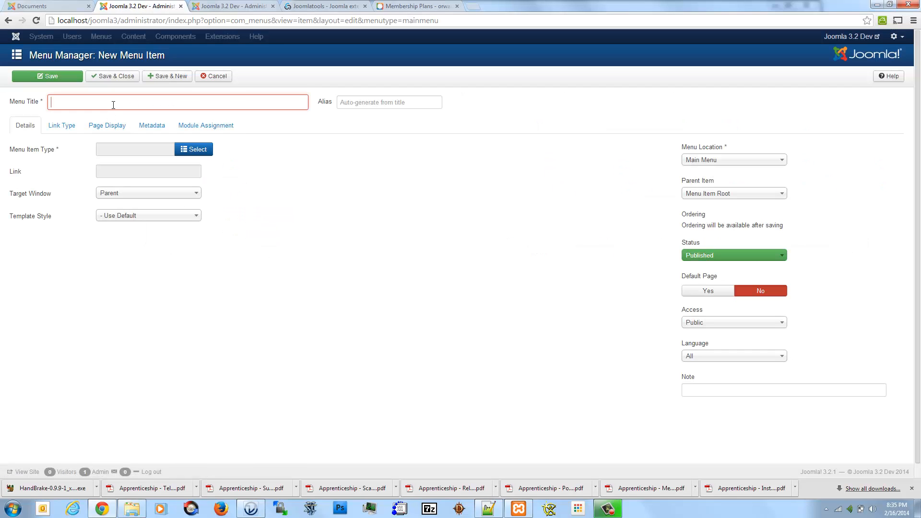
Title the menu item Documents with alias docs
{"action": "type", "text": "Do"}
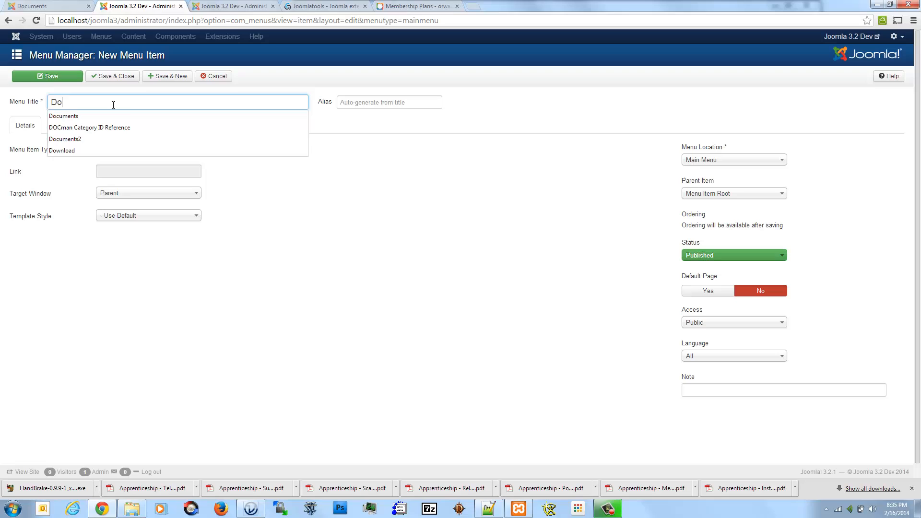
{"action": "left_click", "coordinate": [63, 116]}
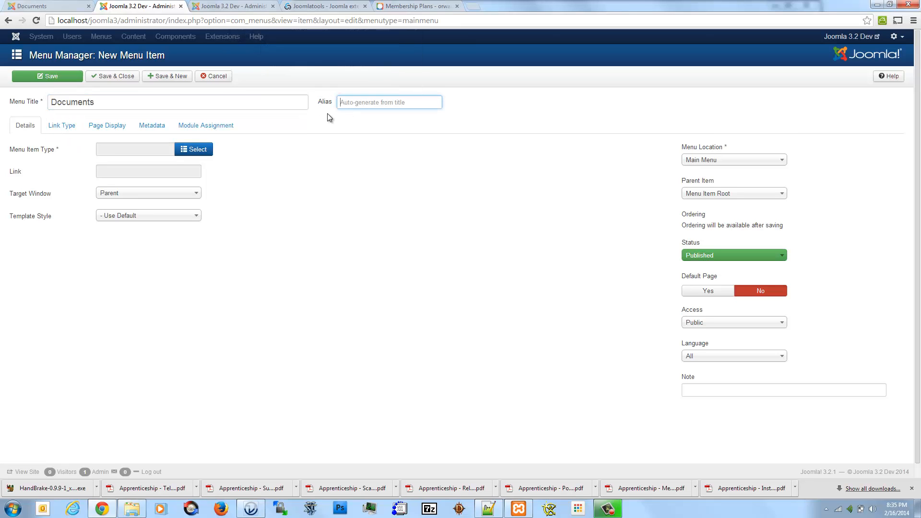
{"action": "mouse_move", "coordinate": [332, 107]}
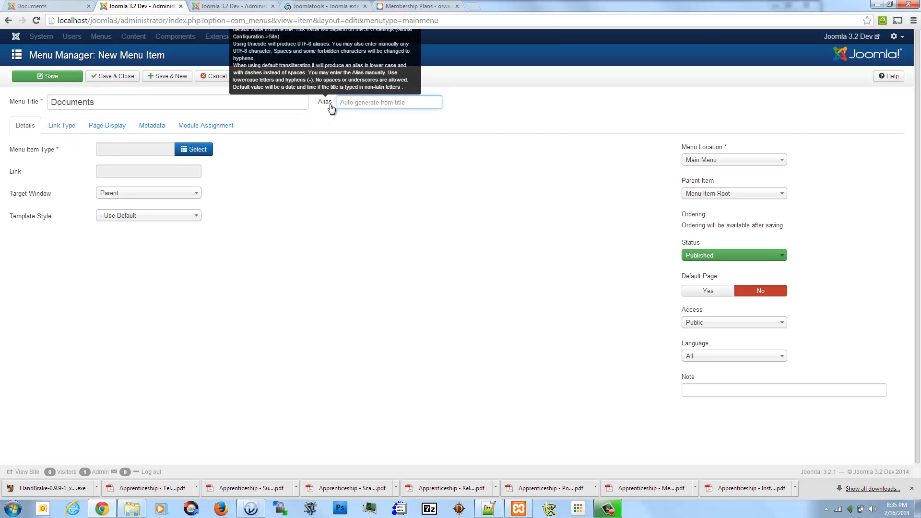
{"action": "type", "text": "docs"}
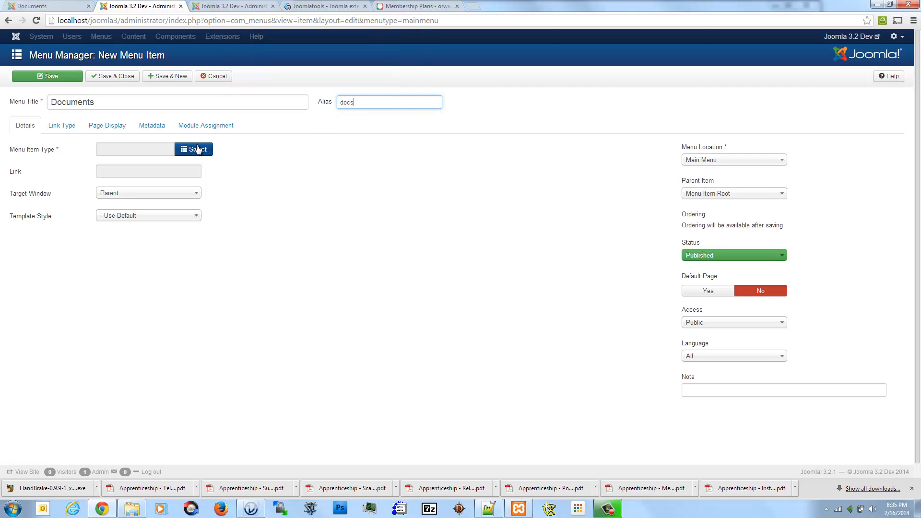
Make it a Single Article item showing the Documents article, then return to the site
{"action": "left_click", "coordinate": [194, 149]}
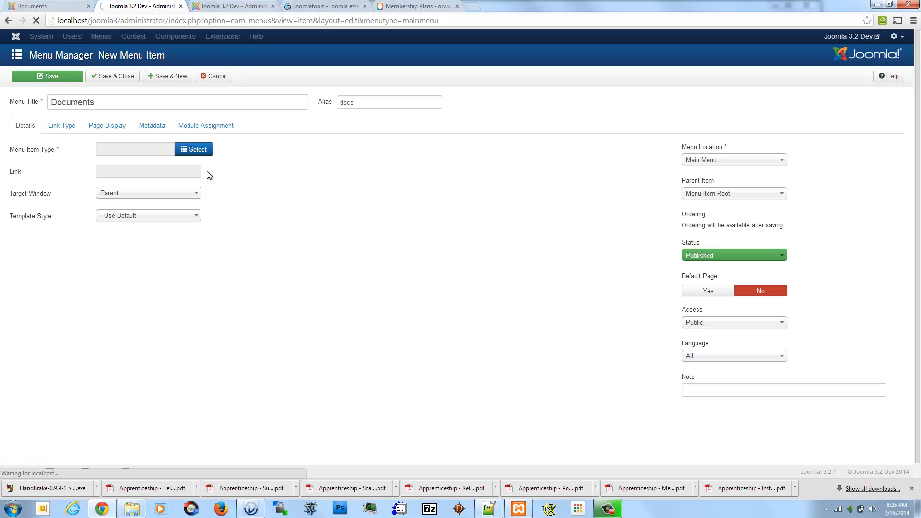
{"action": "left_click", "coordinate": [194, 148]}
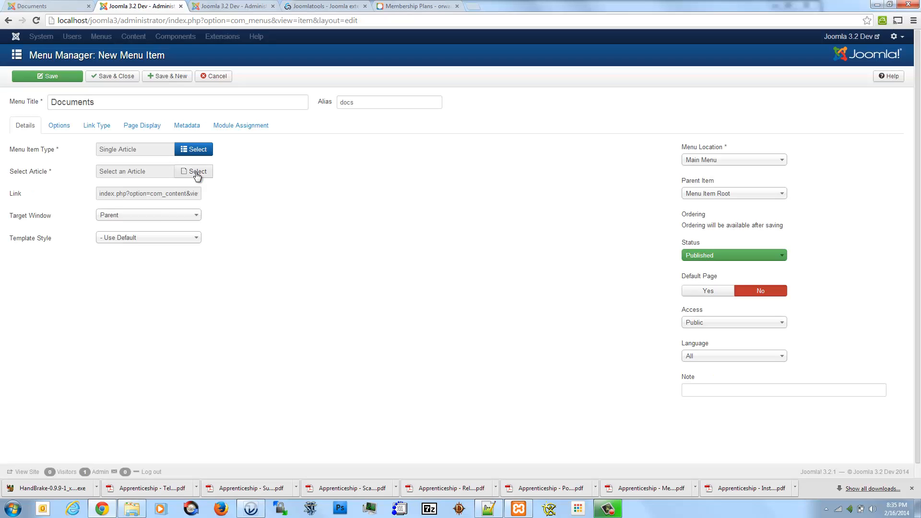
{"action": "left_click", "coordinate": [194, 171]}
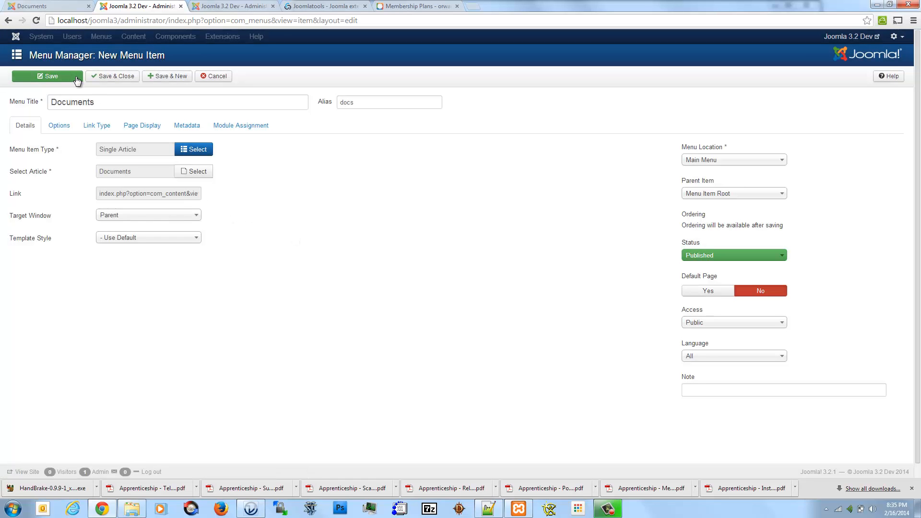
{"action": "mouse_move", "coordinate": [110, 78]}
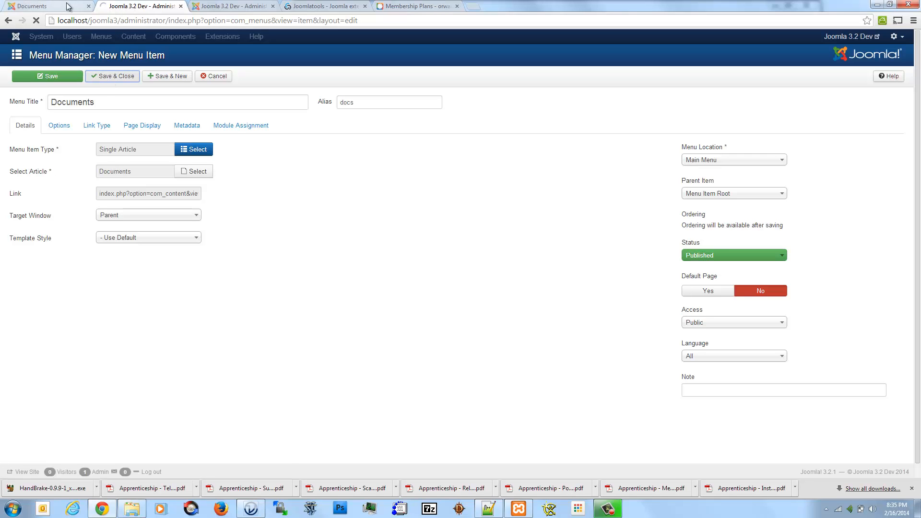
{"action": "left_click", "coordinate": [48, 4]}
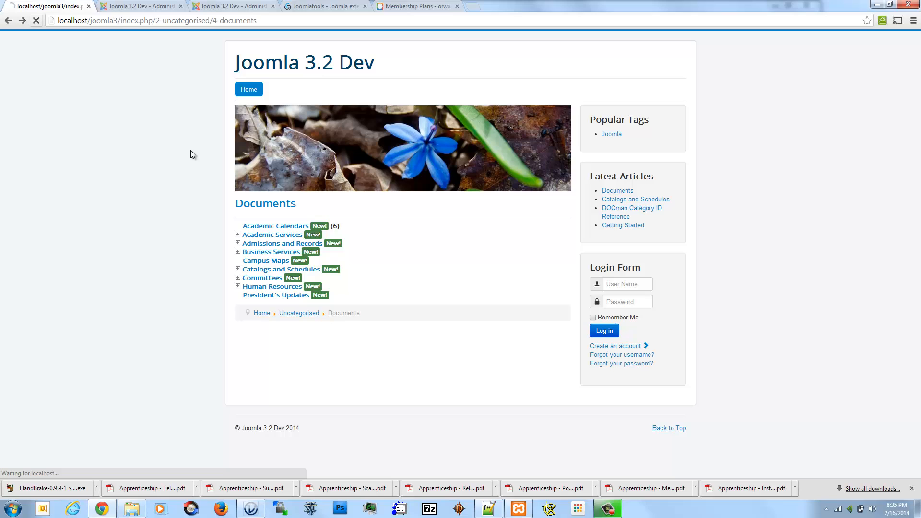
{"action": "mouse_move", "coordinate": [187, 184]}
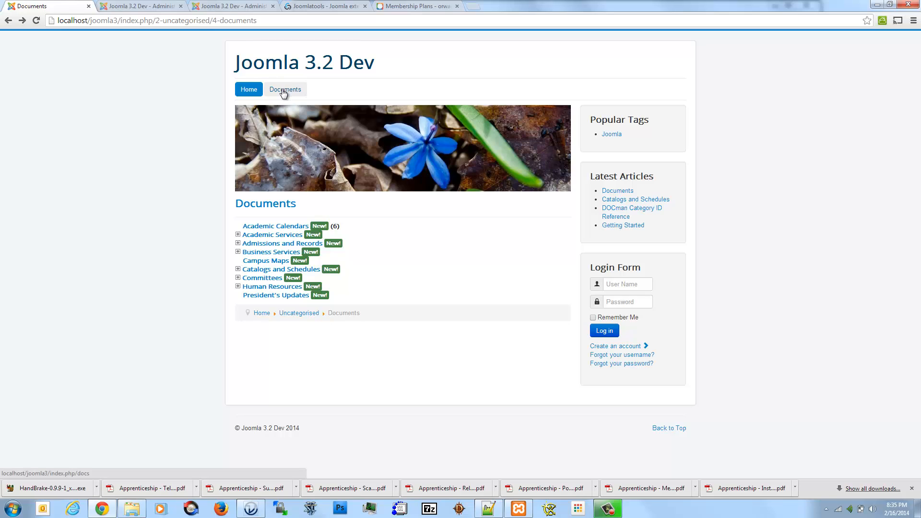
Load the Documents menu page and confirm its /docs address
{"action": "left_click", "coordinate": [286, 89]}
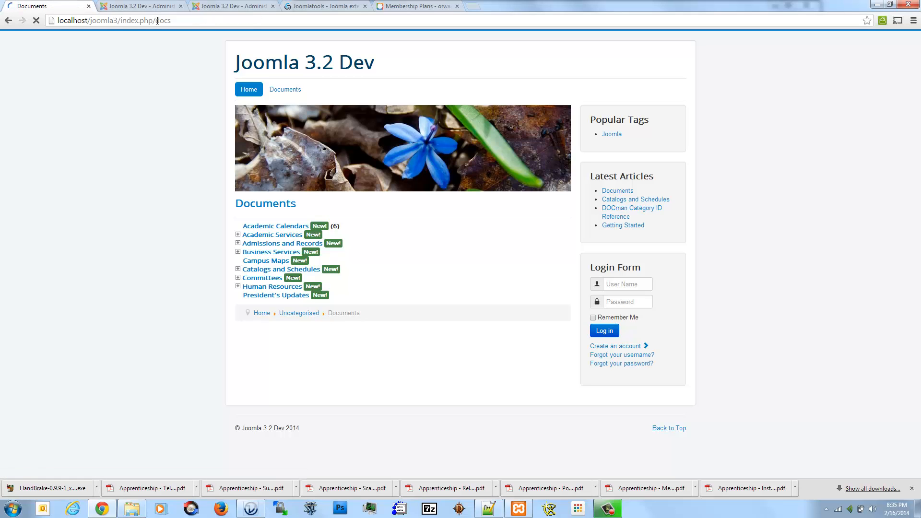
{"action": "left_click", "coordinate": [285, 89]}
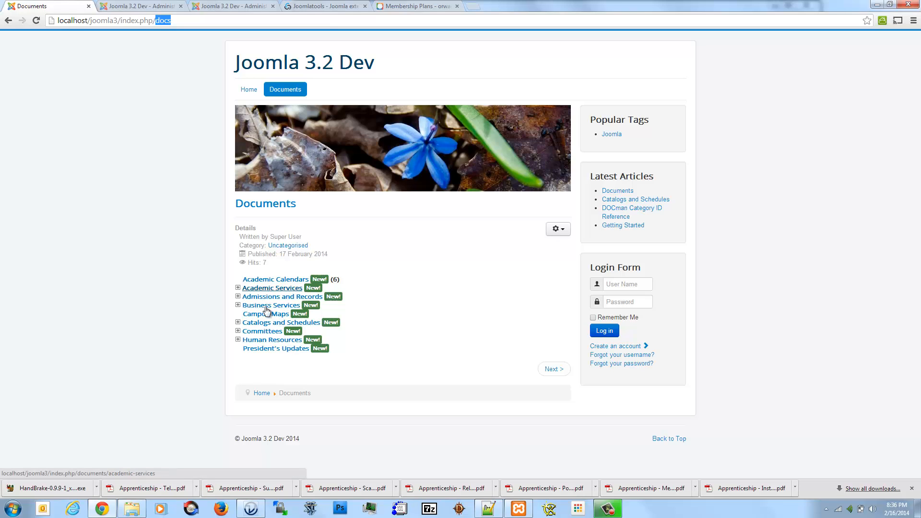
{"action": "mouse_move", "coordinate": [270, 291]}
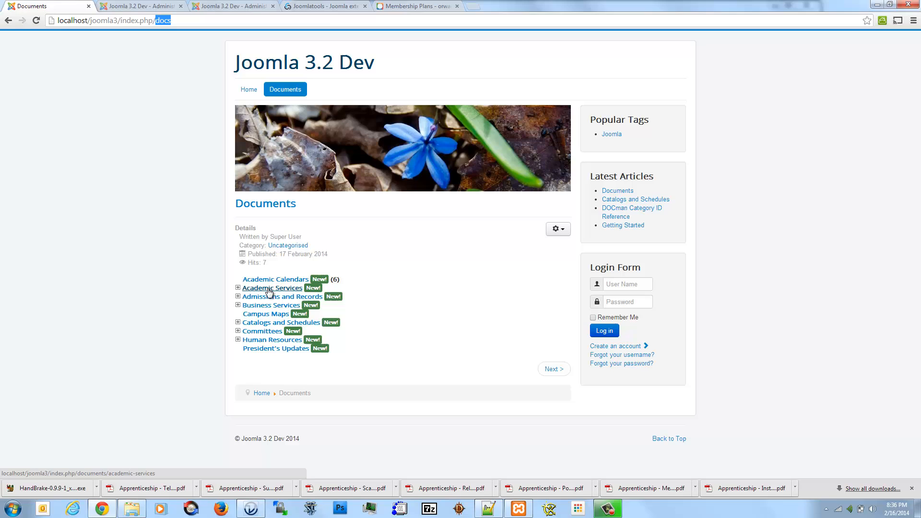
{"action": "left_click", "coordinate": [273, 288]}
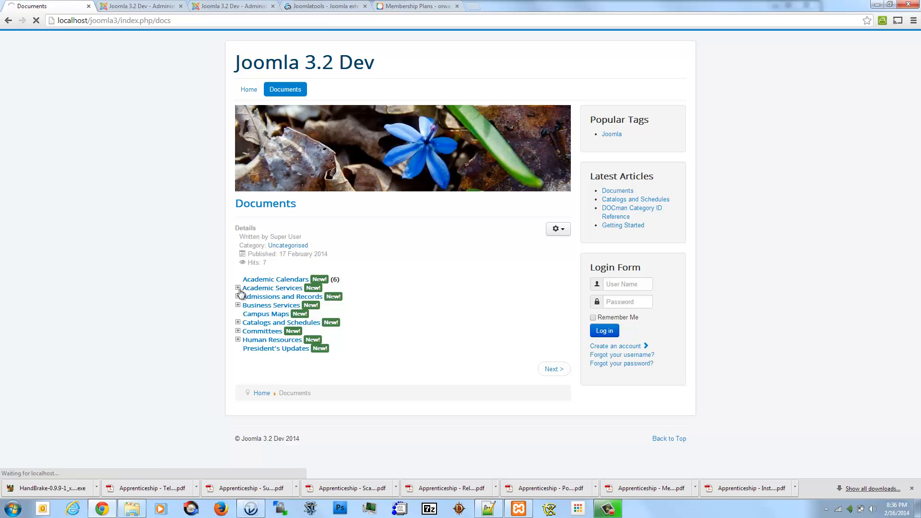
{"action": "left_click", "coordinate": [272, 288]}
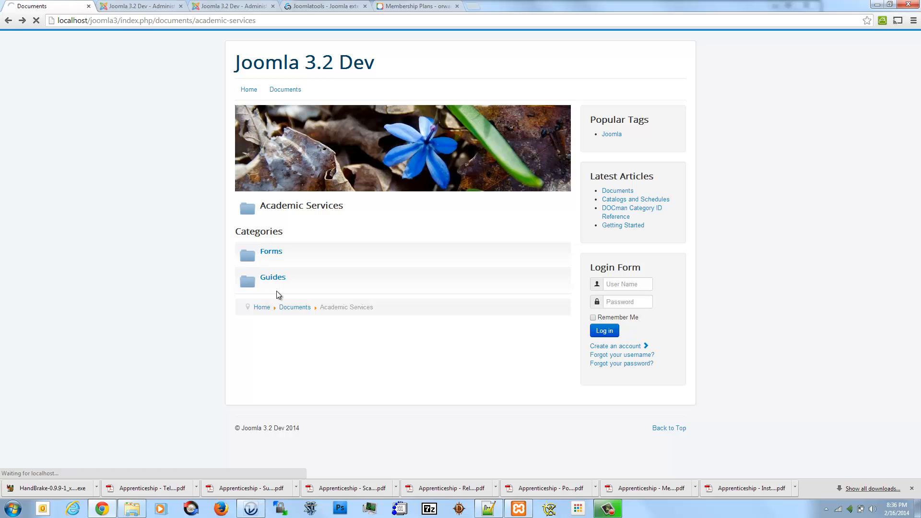
{"action": "mouse_move", "coordinate": [275, 295]}
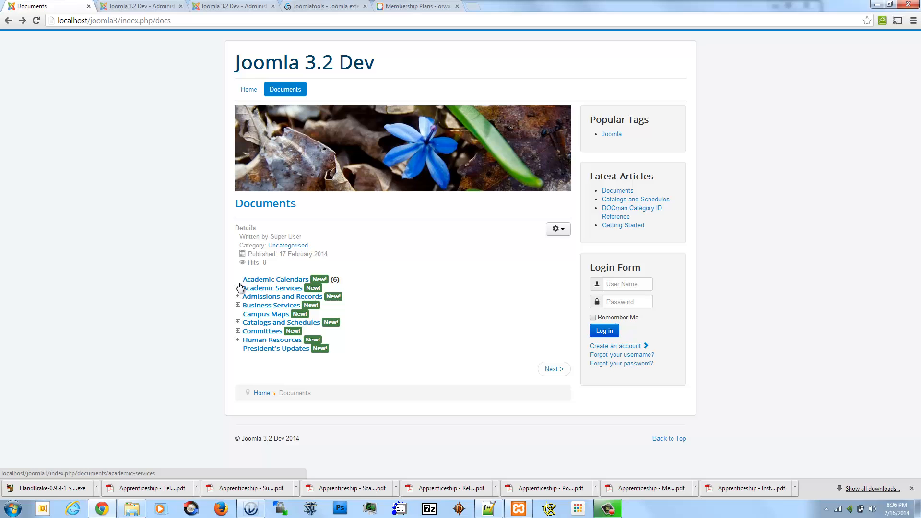
Expand Academic Services and Admissions and Records to show their subcategories
{"action": "left_click", "coordinate": [238, 288]}
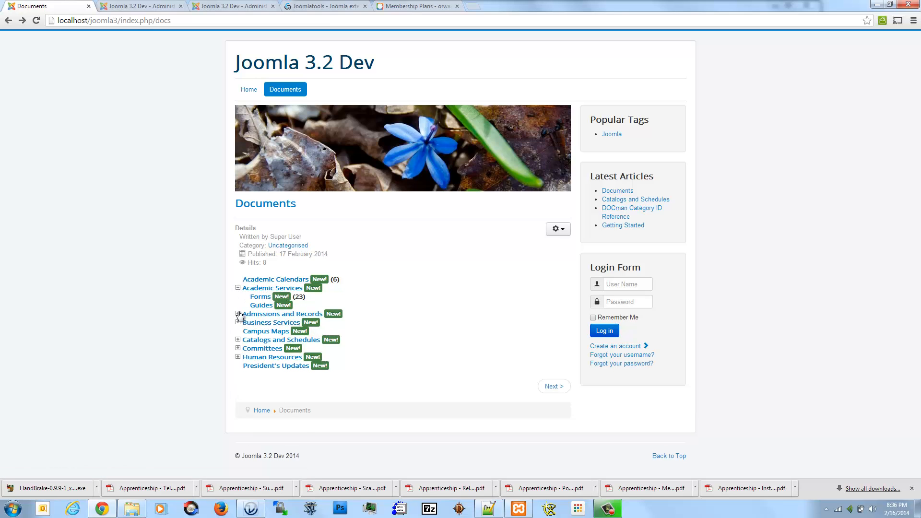
{"action": "left_click", "coordinate": [234, 313]}
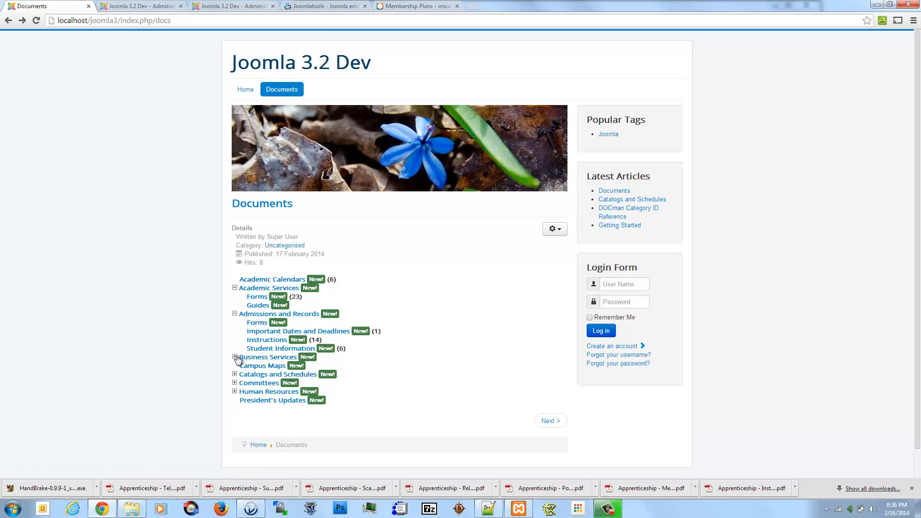